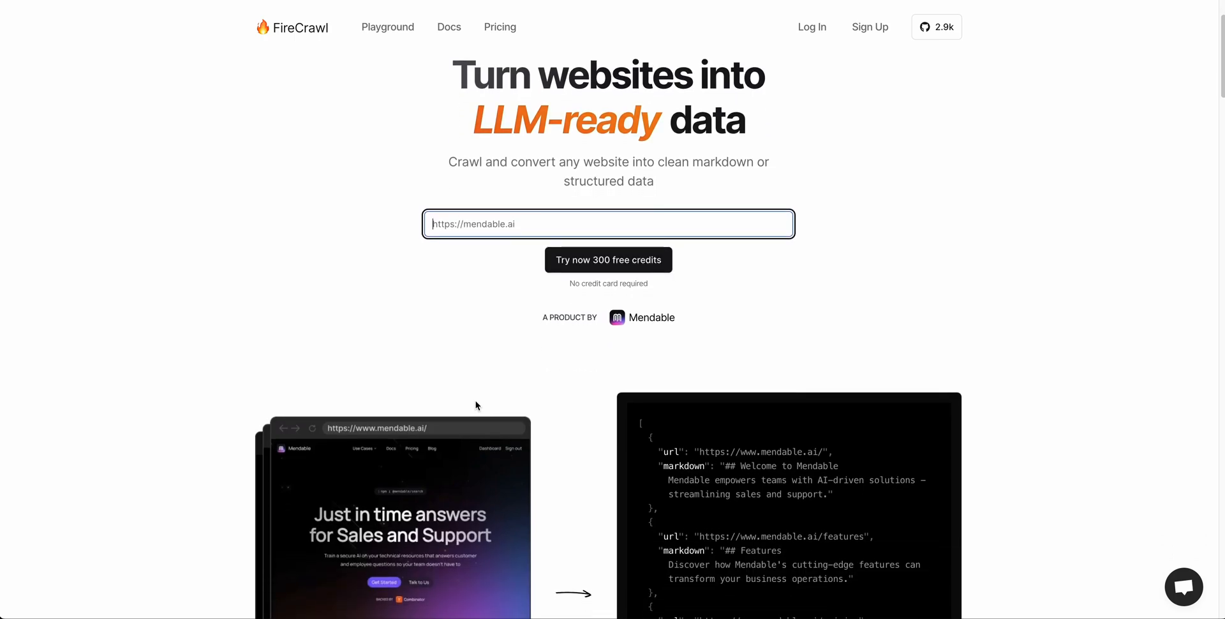
pyautogui.scroll(-3)
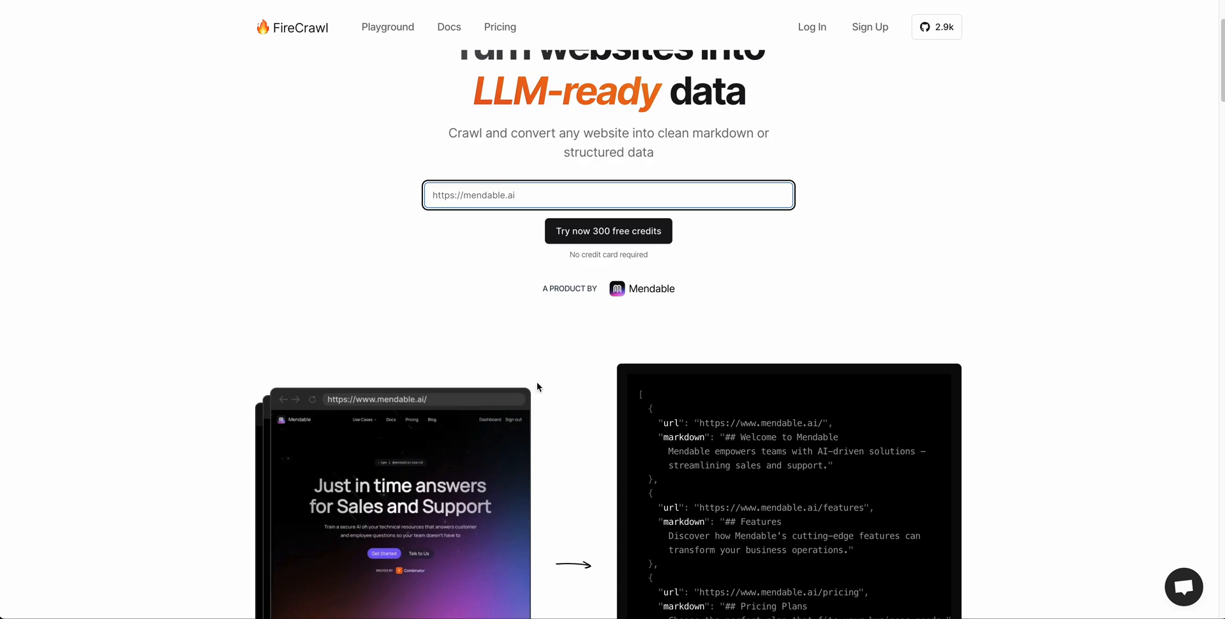
pyautogui.click(609, 195)
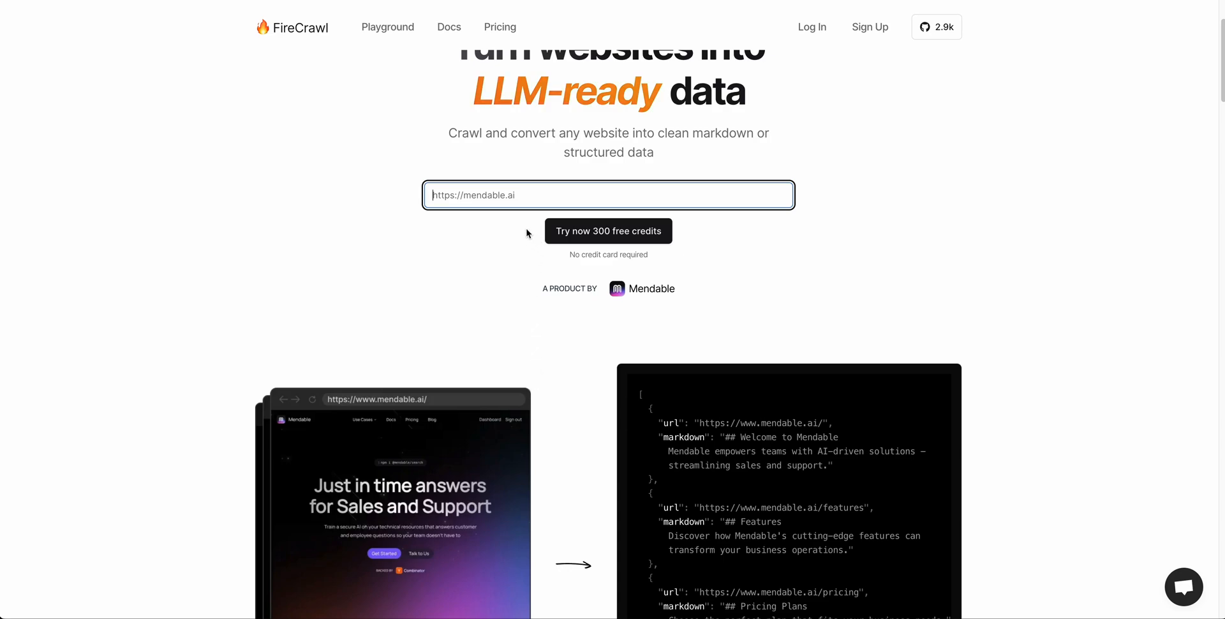
pyautogui.write('https://www.langchain.com/')
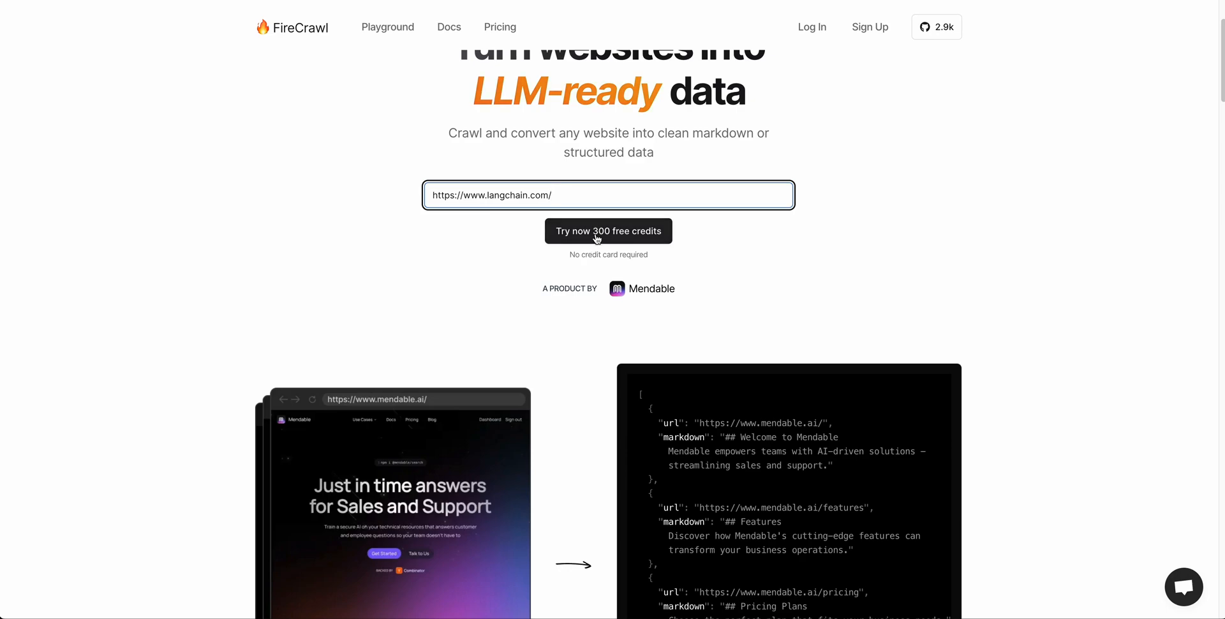
pyautogui.click(609, 231)
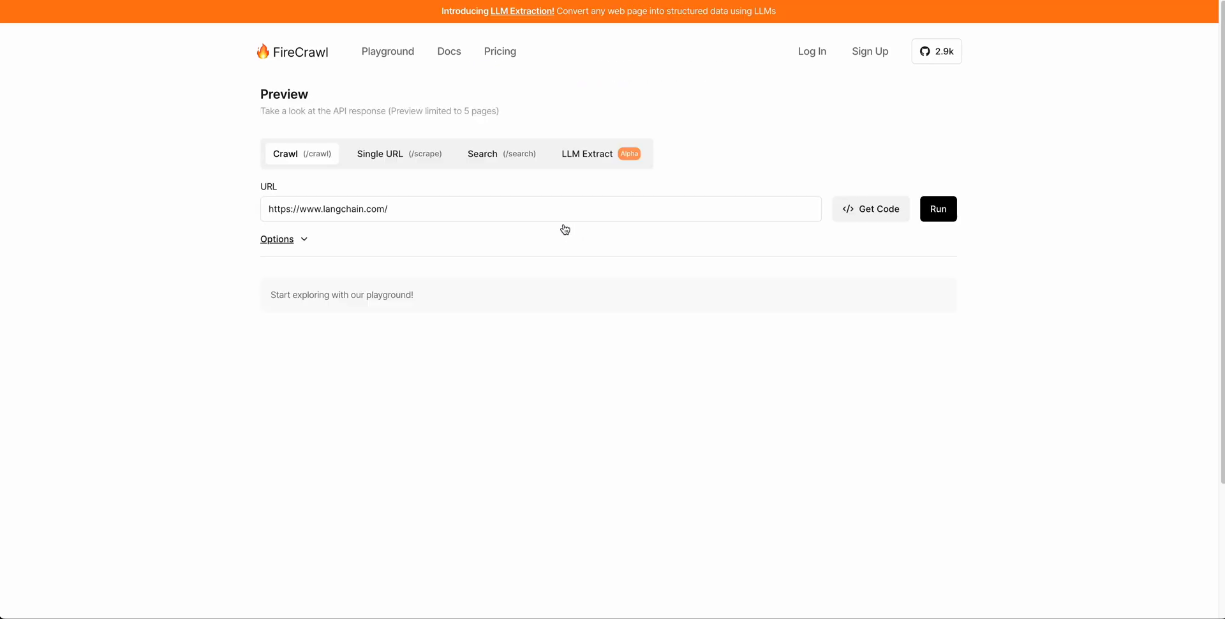
# - Run the langchain.com crawl, returning markdown results for five pages
pyautogui.click(938, 209)
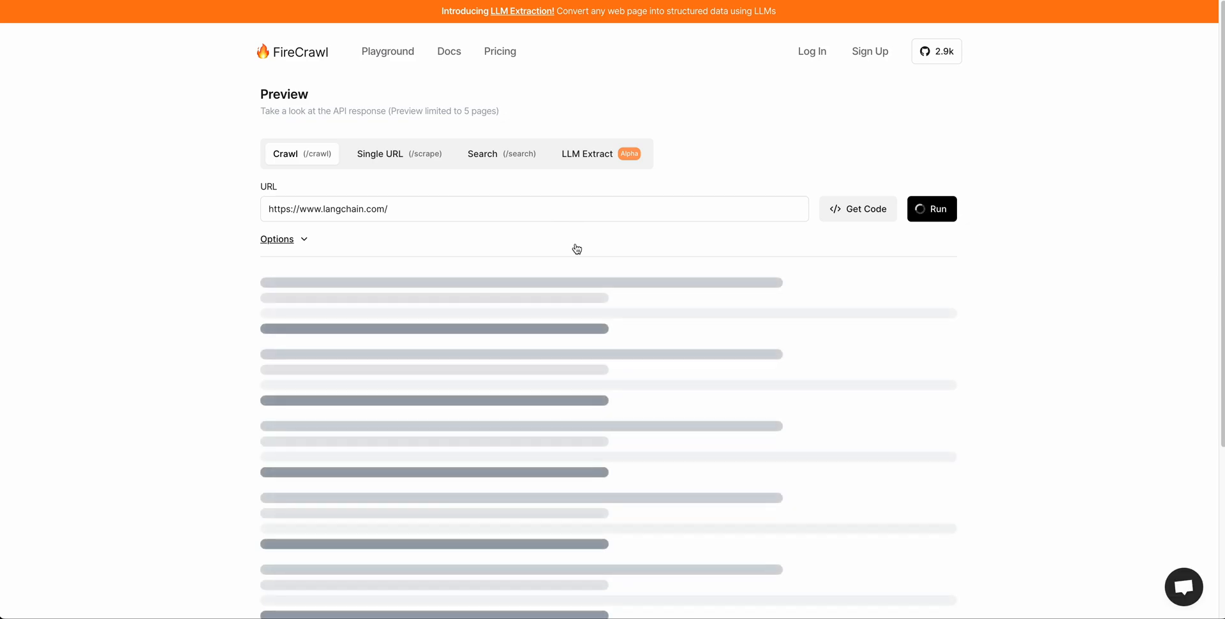
pyautogui.click(932, 209)
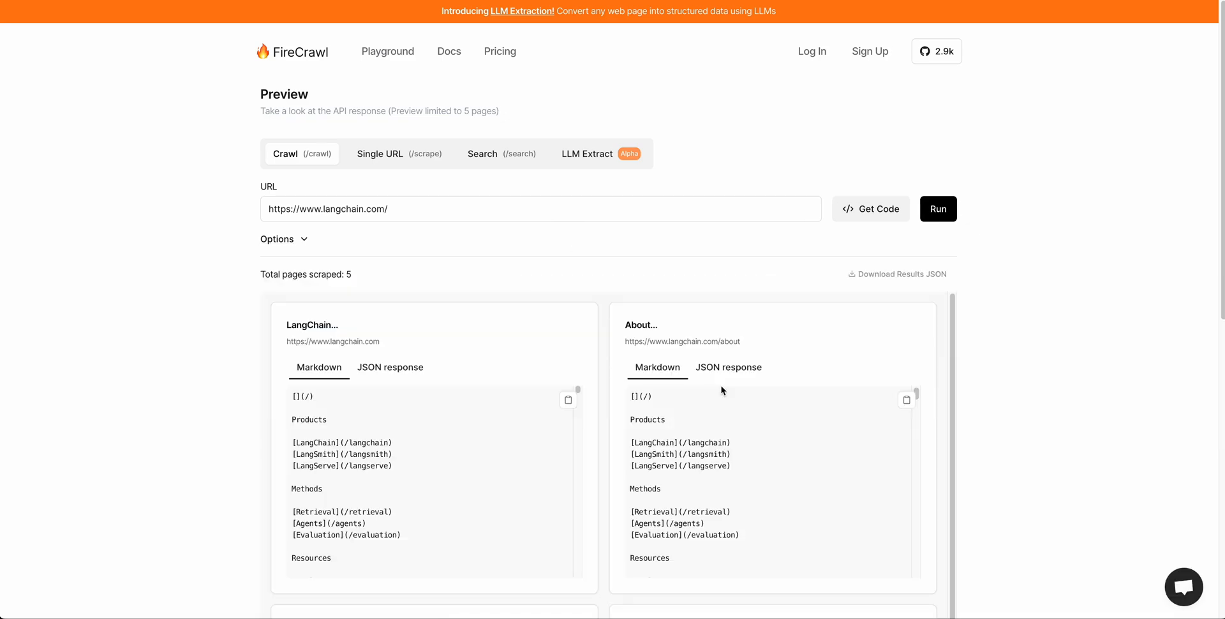
pyautogui.moveTo(665, 394)
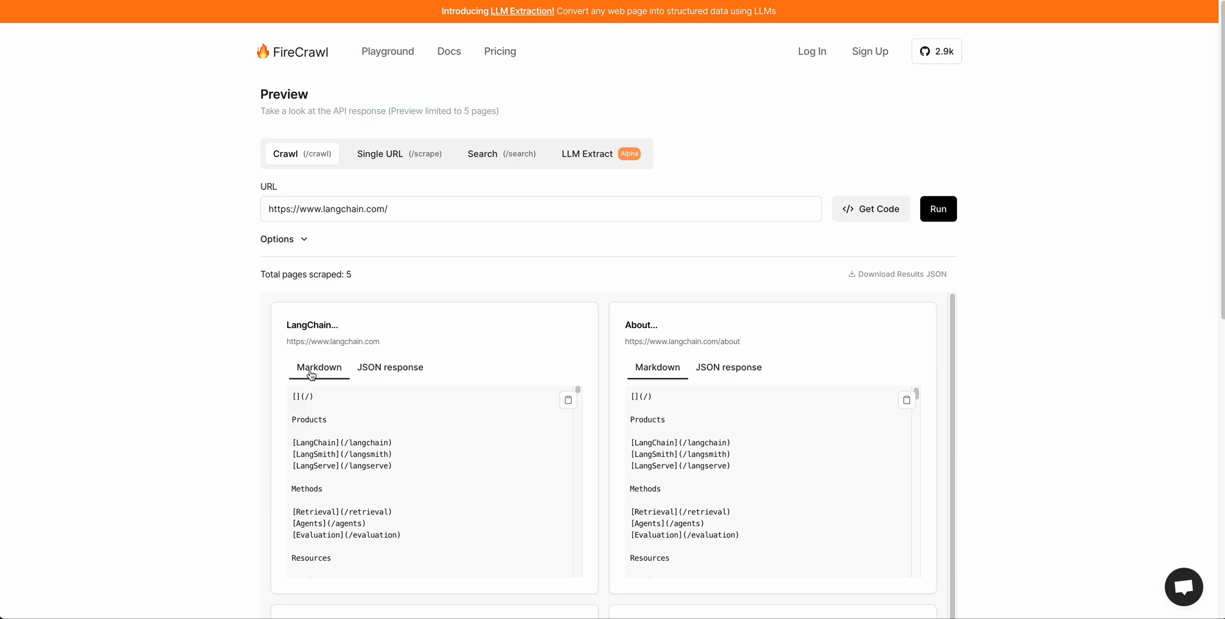
pyautogui.moveTo(600, 379)
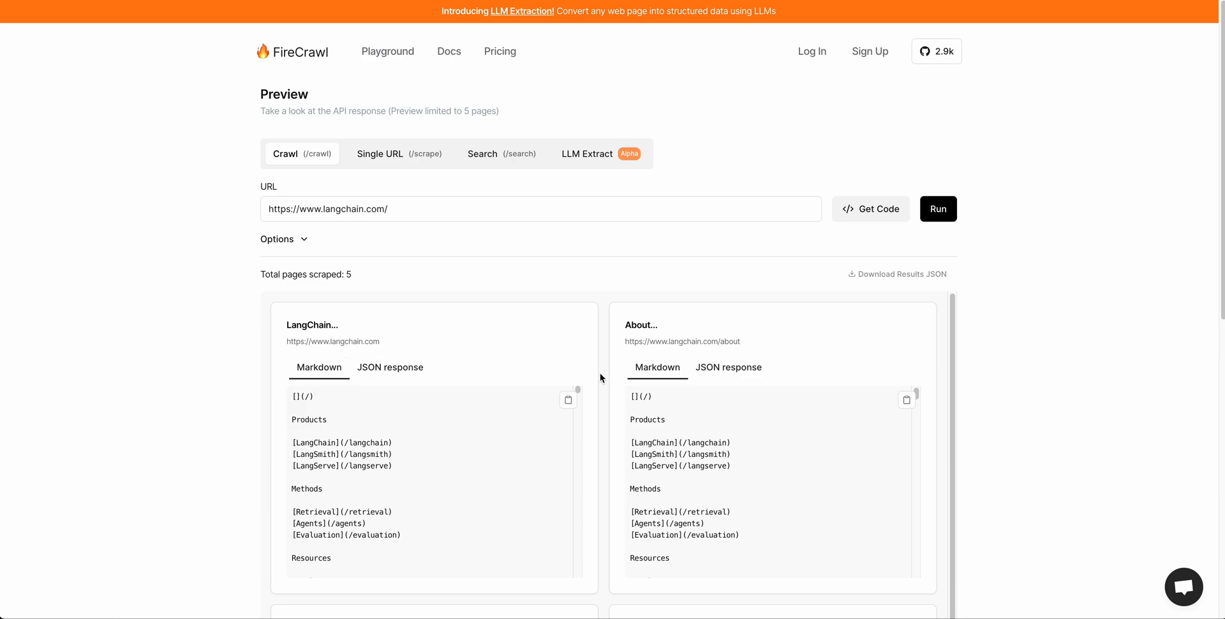
pyautogui.moveTo(529, 436)
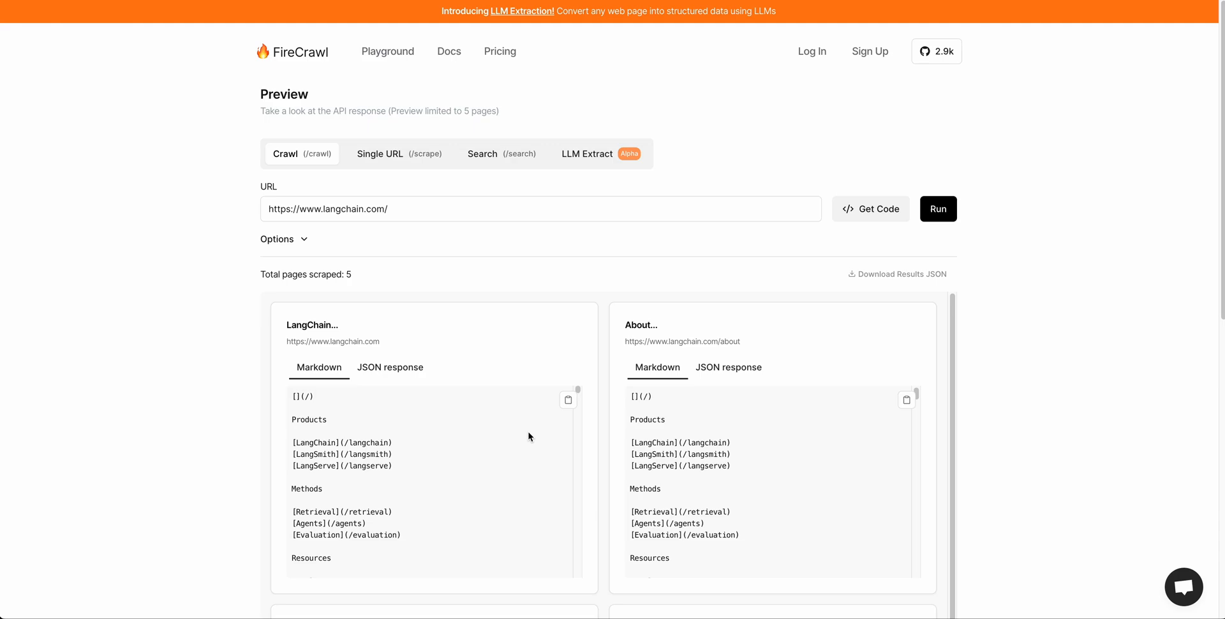
pyautogui.moveTo(439, 480)
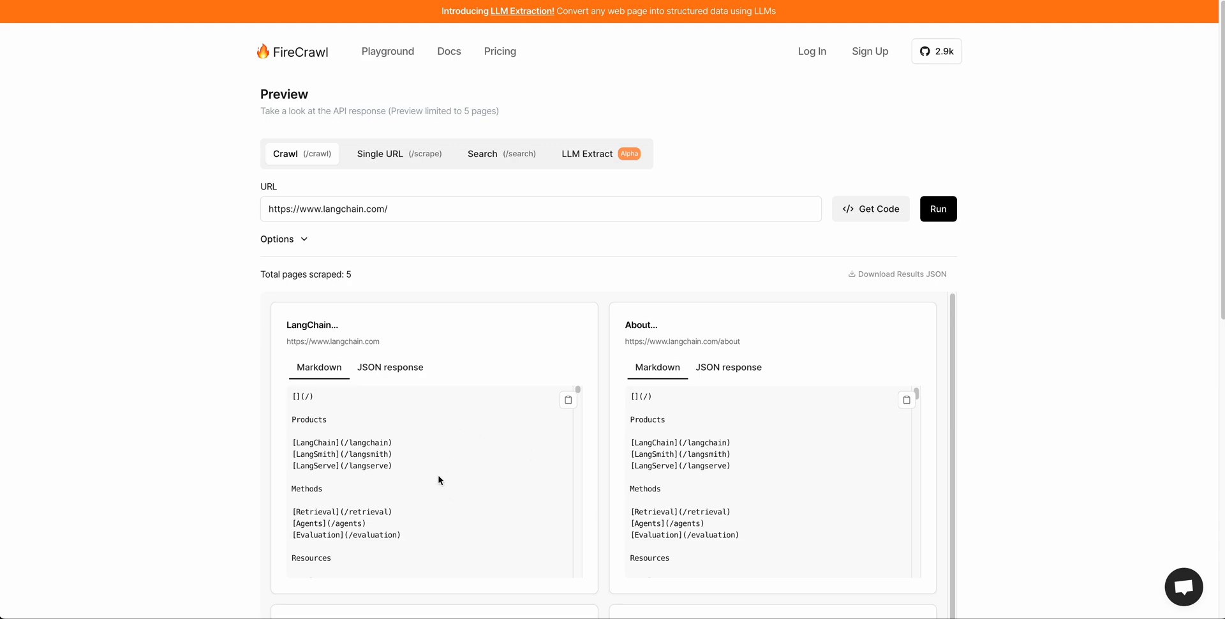
pyautogui.scroll(-3)
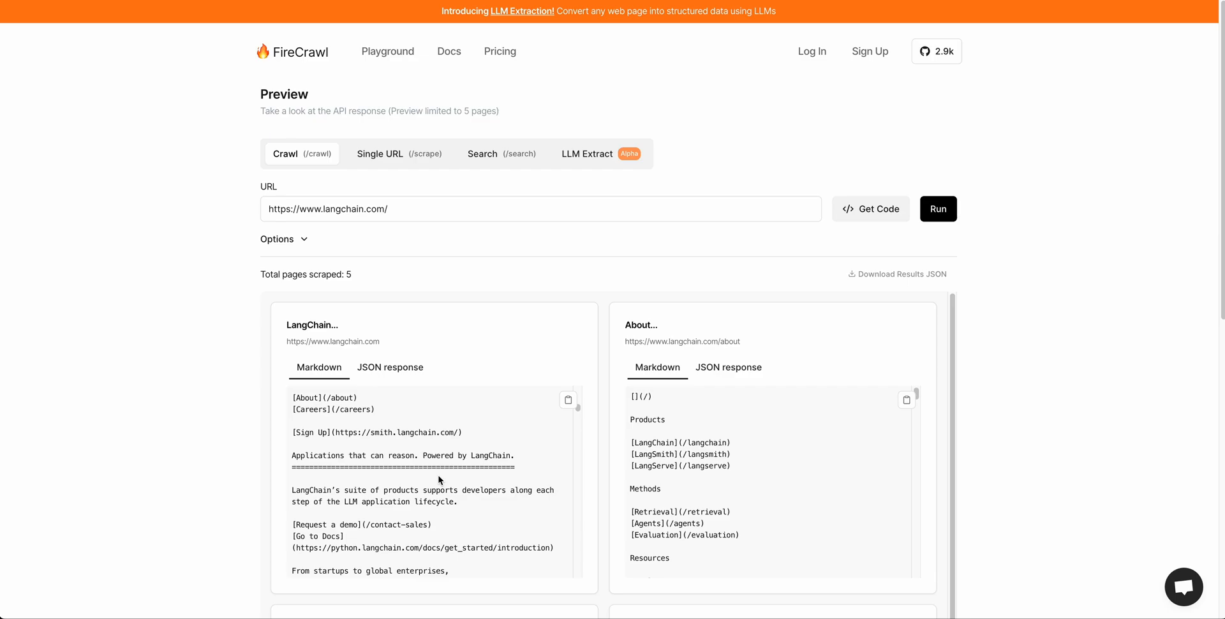
pyautogui.scroll(-3)
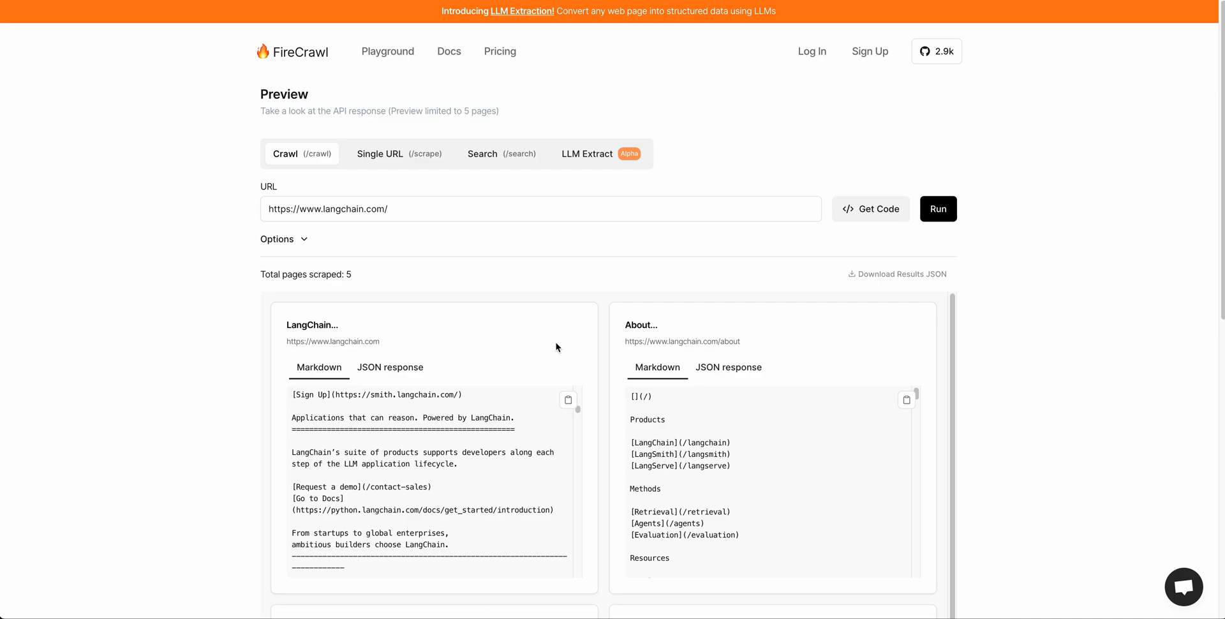
pyautogui.moveTo(612, 274)
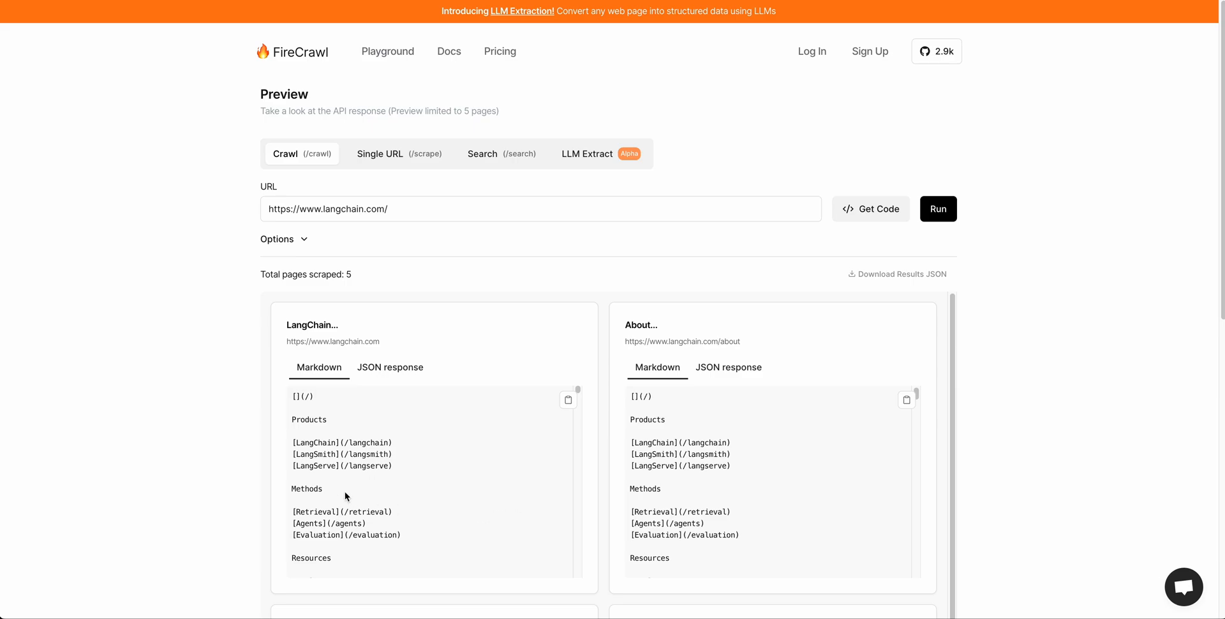
pyautogui.scroll(-3)
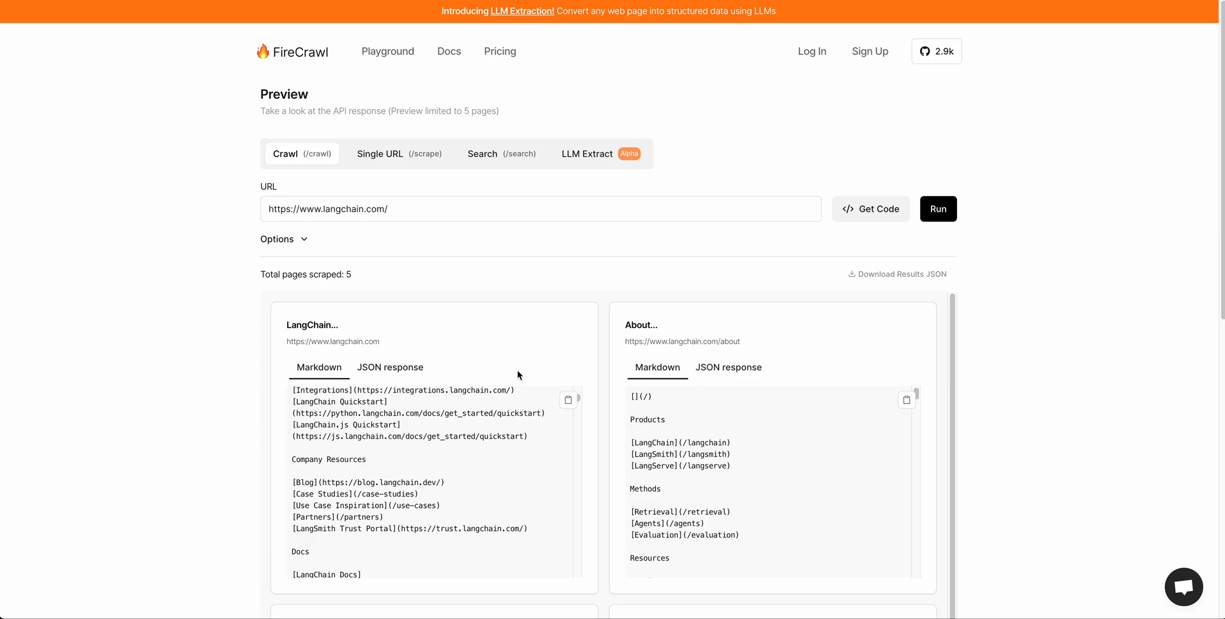
pyautogui.scroll(-3)
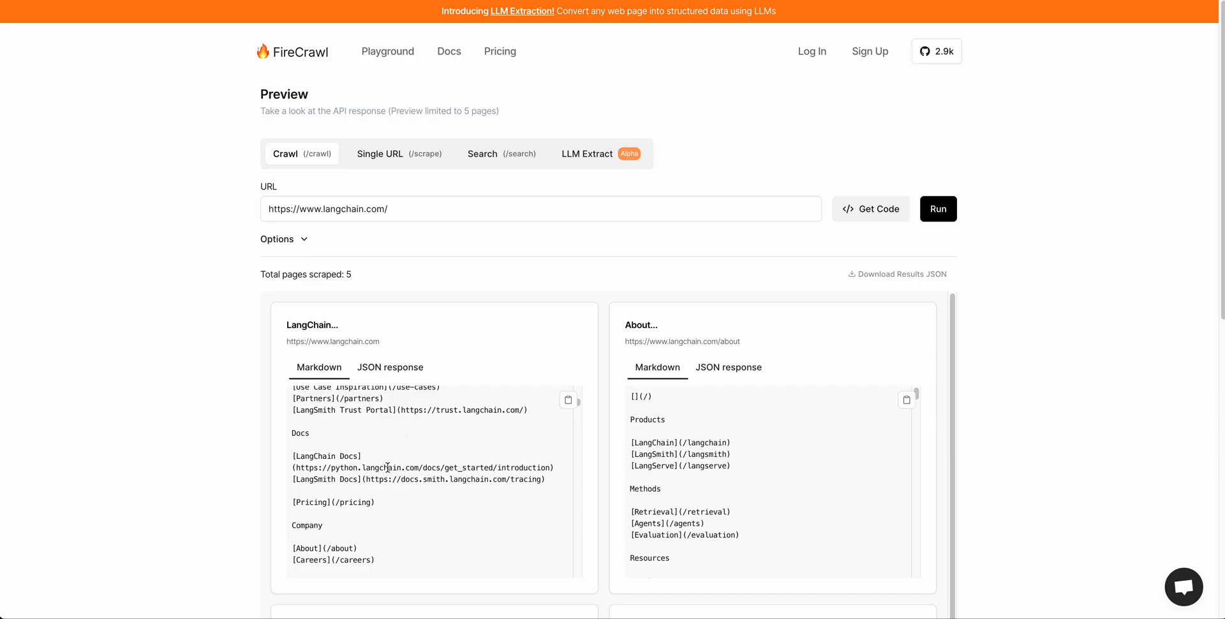
pyautogui.moveTo(427, 494)
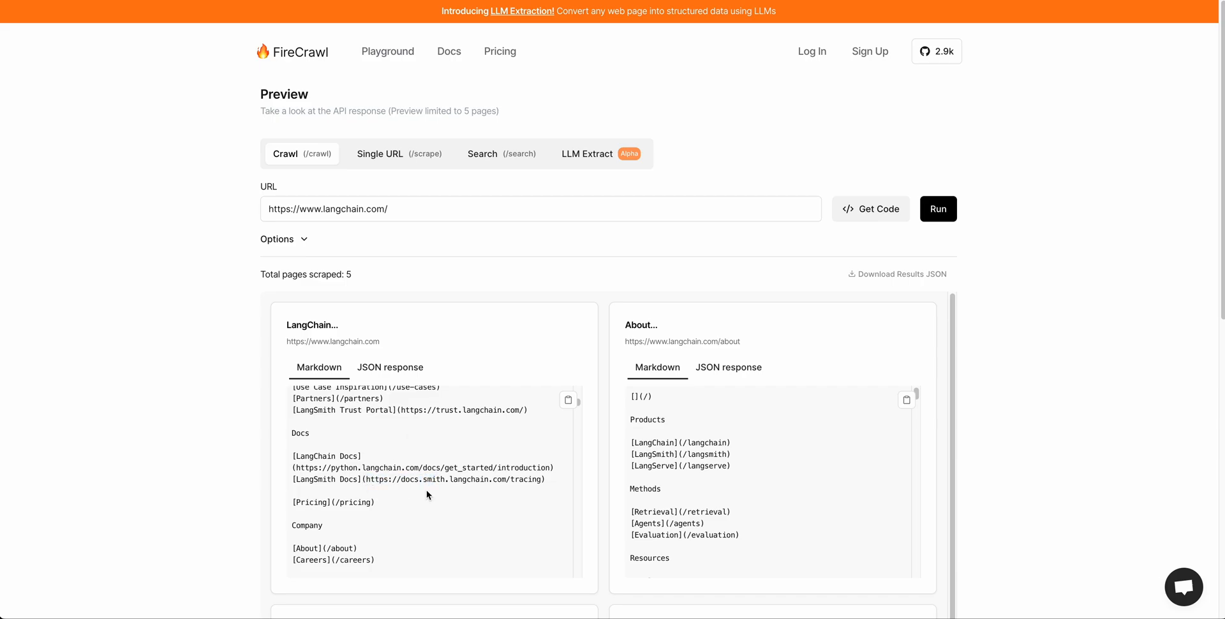
pyautogui.scroll(-3)
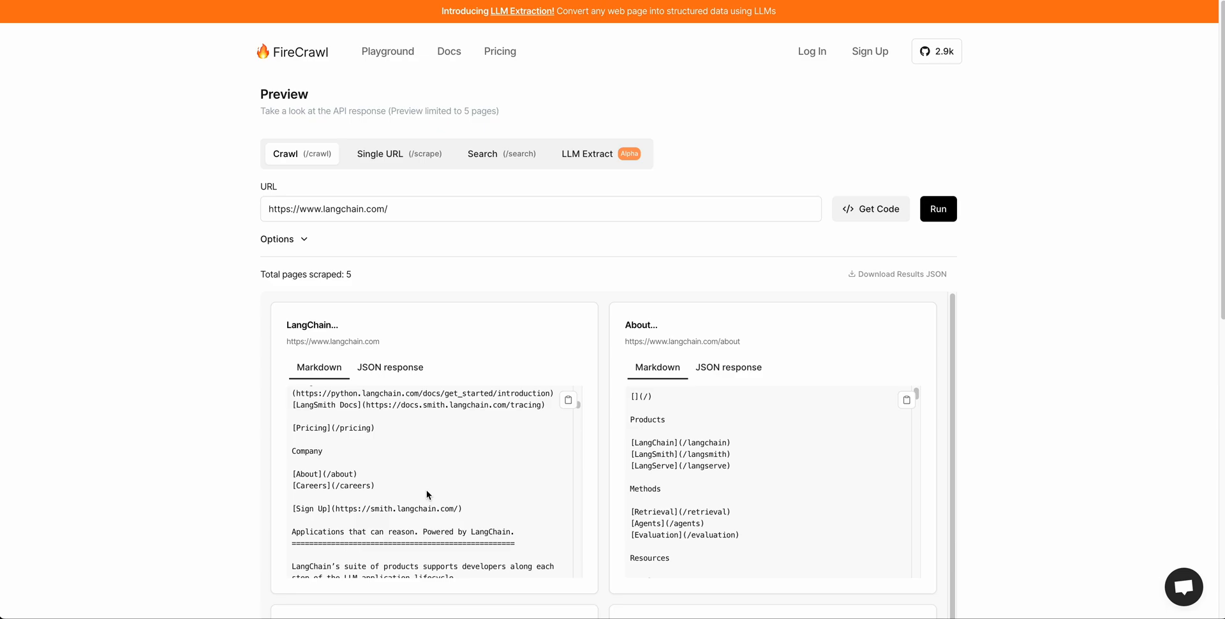
pyautogui.scroll(-3)
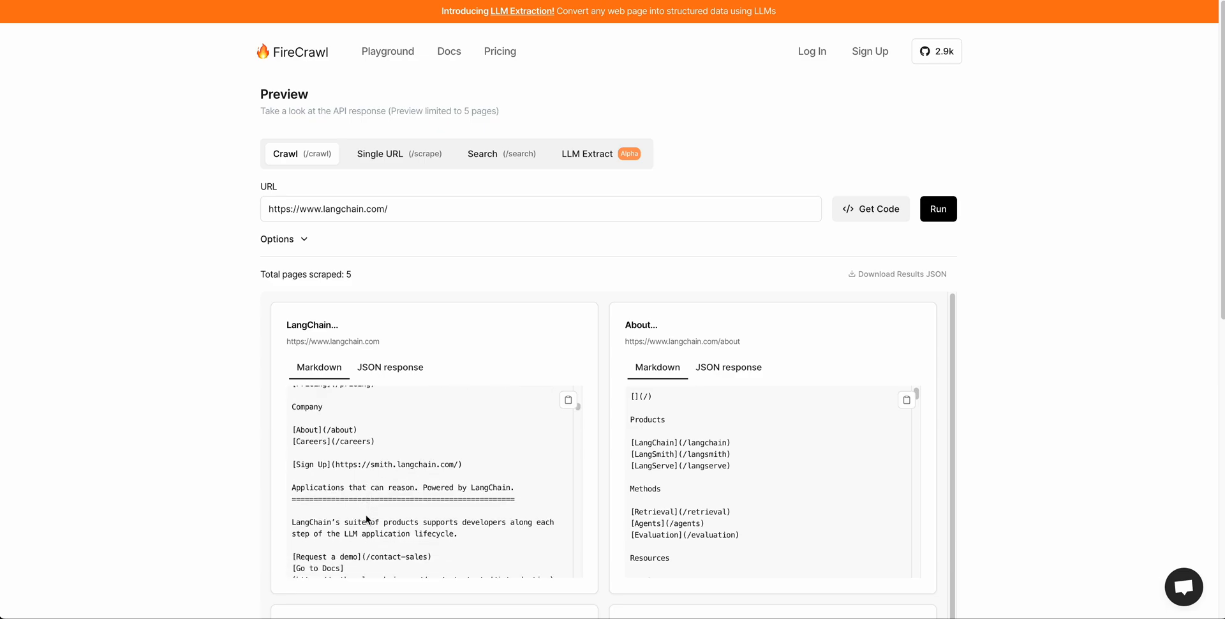
pyautogui.scroll(-3)
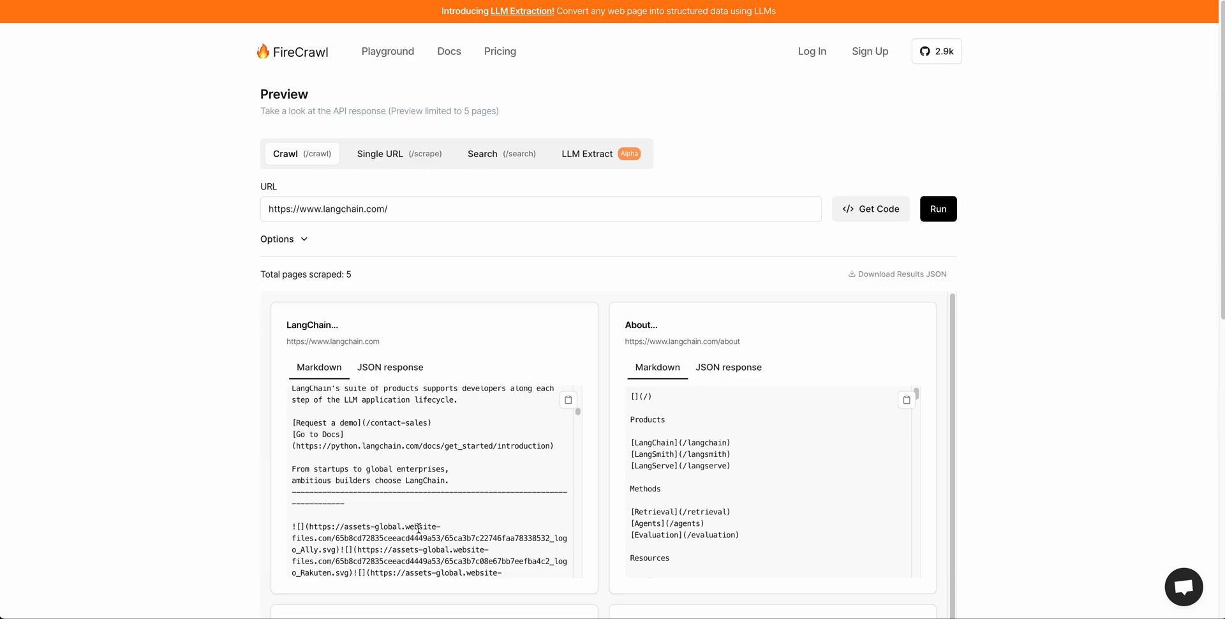
pyautogui.moveTo(438, 470)
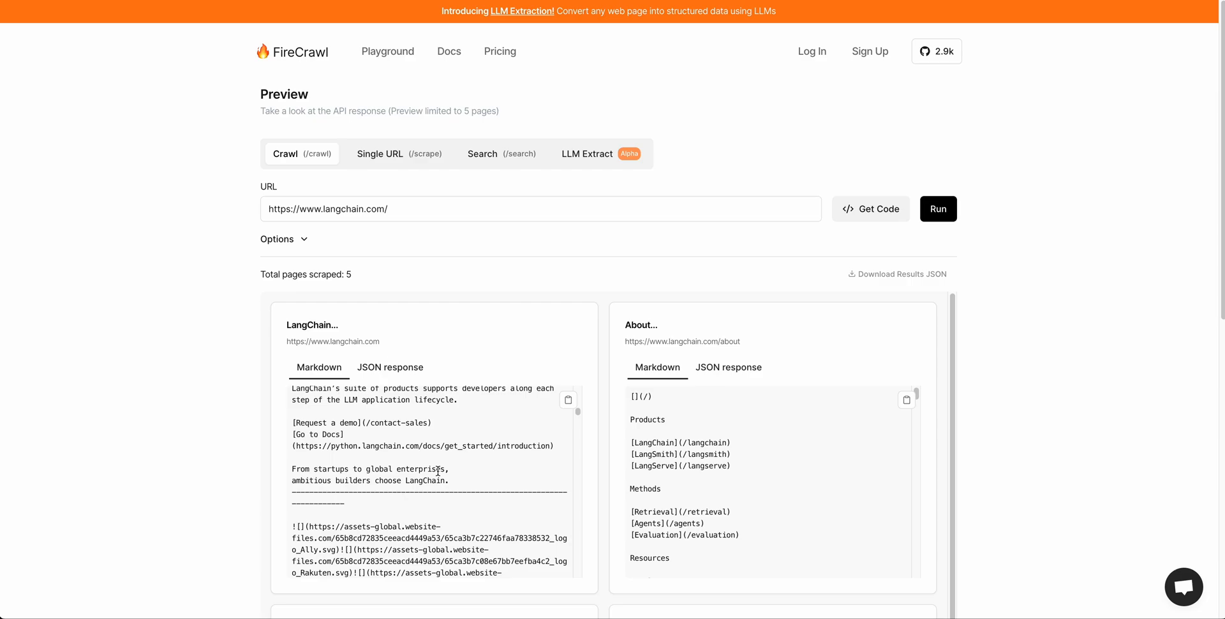
pyautogui.moveTo(505, 390)
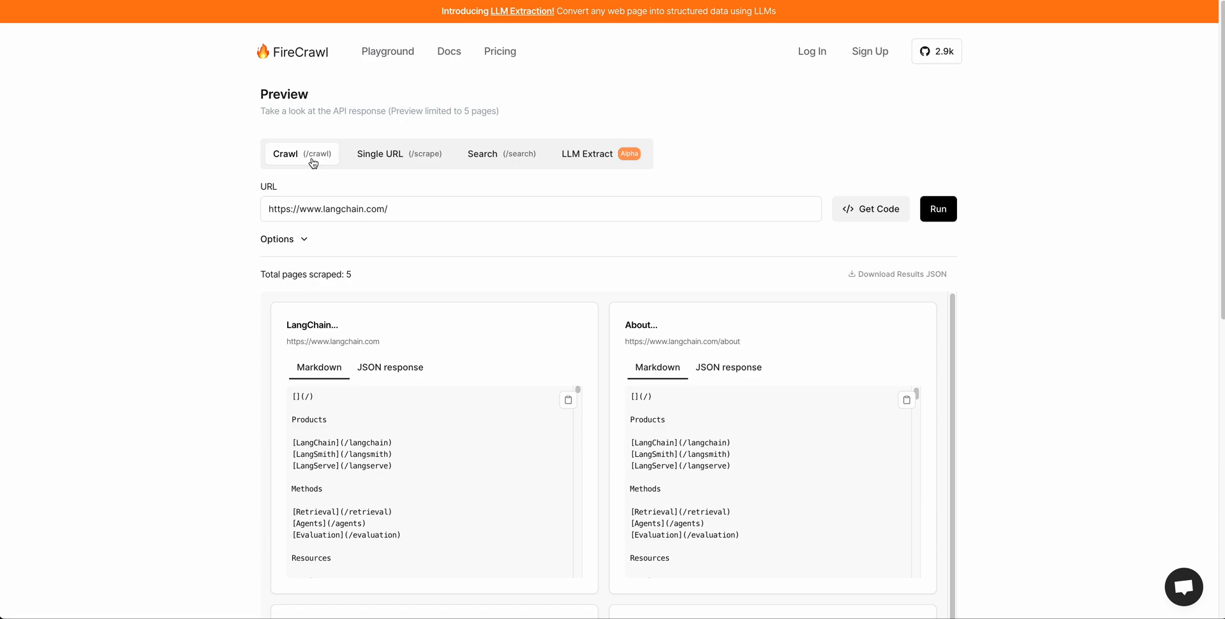
pyautogui.moveTo(332, 125)
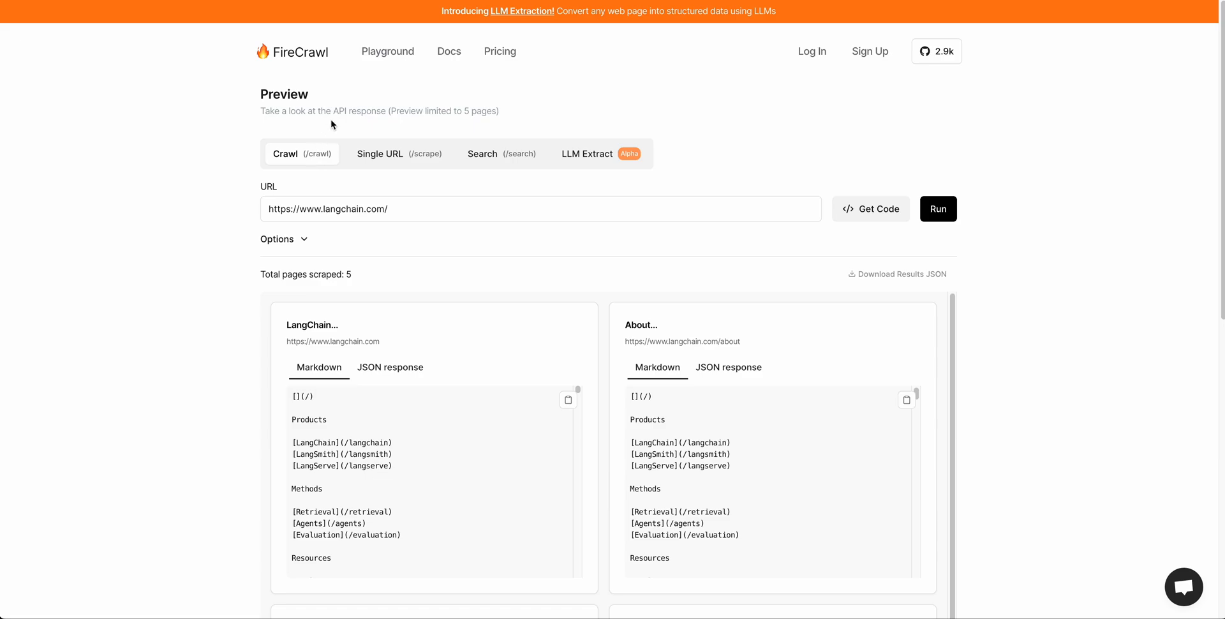
pyautogui.moveTo(351, 145)
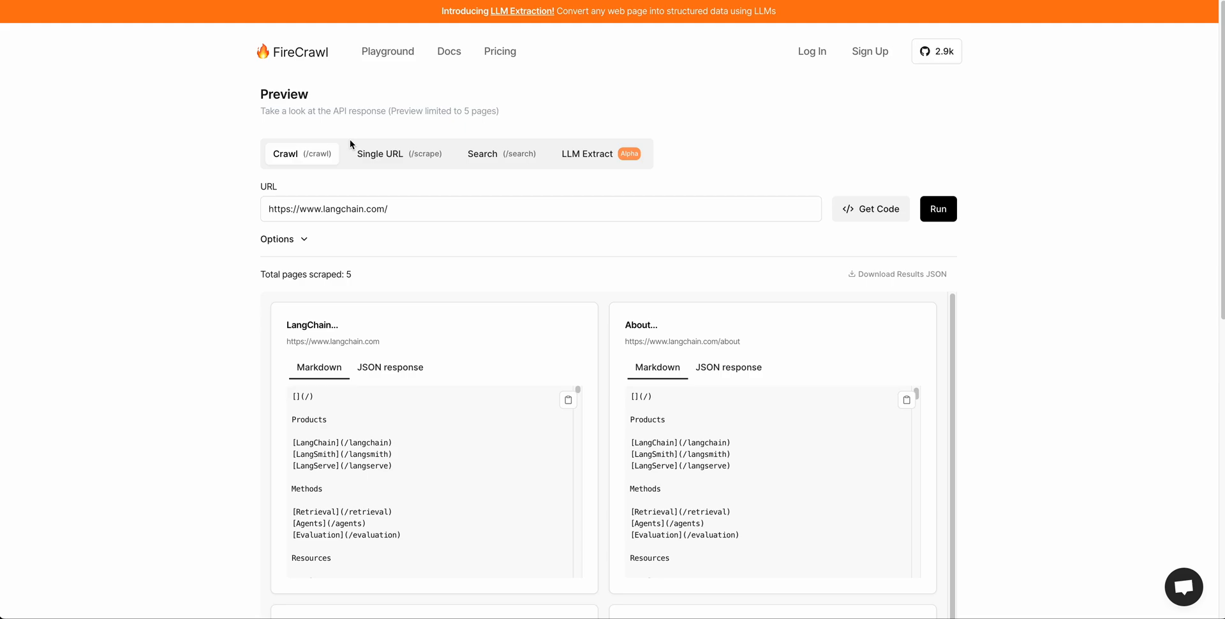
pyautogui.moveTo(374, 143)
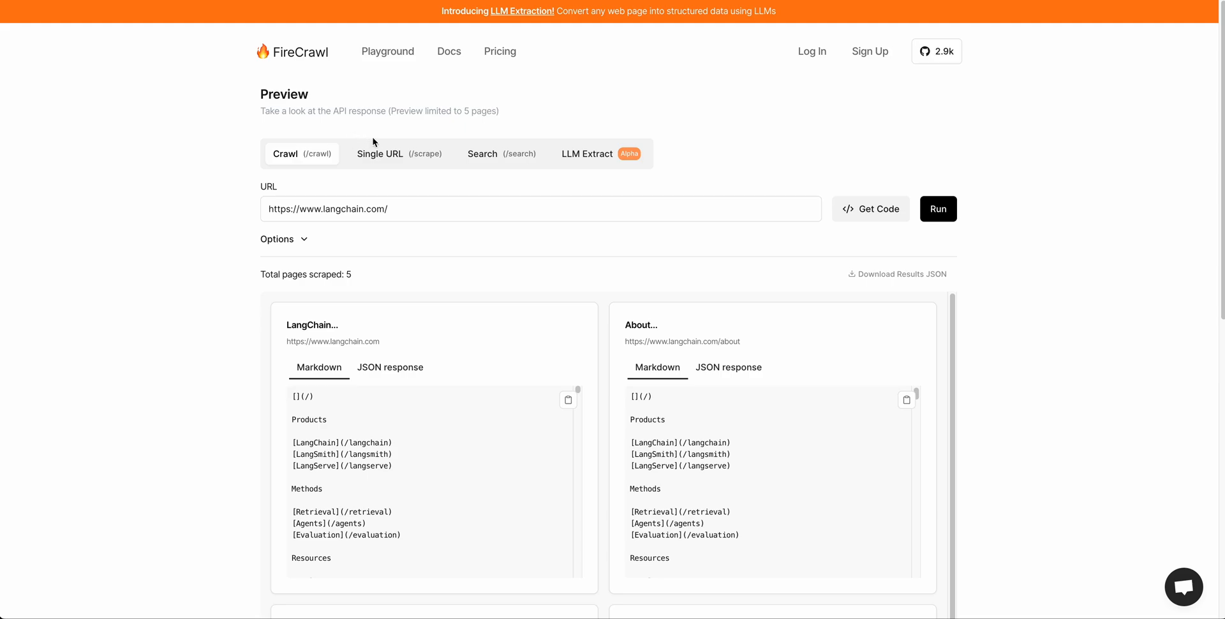
pyautogui.moveTo(430, 178)
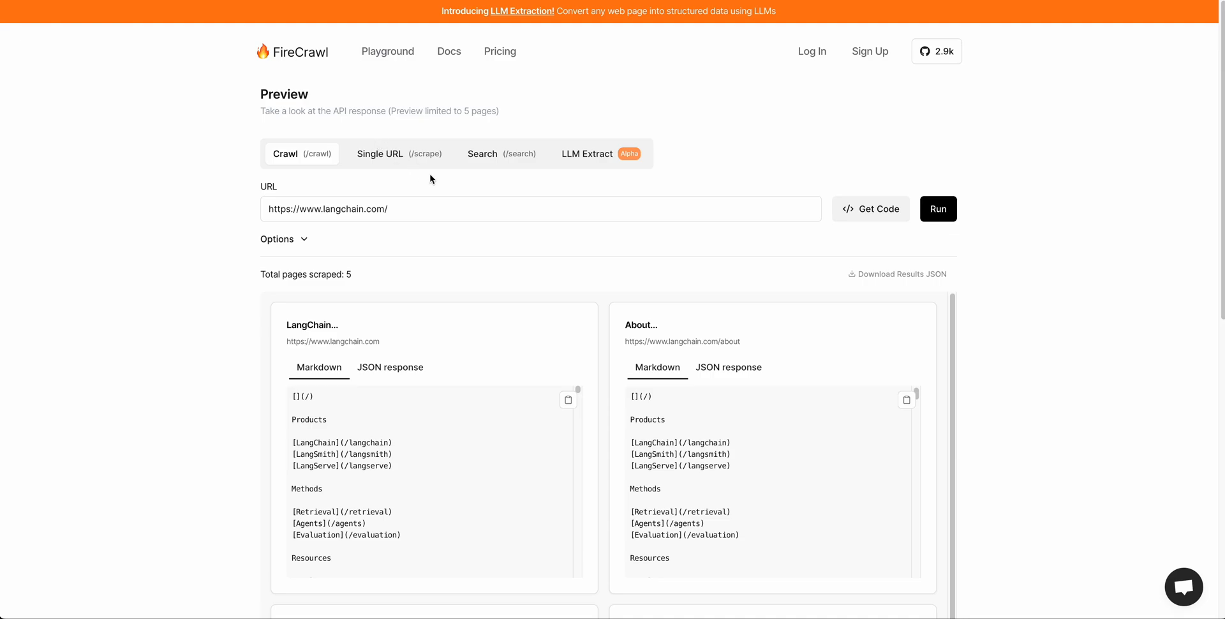
pyautogui.moveTo(435, 162)
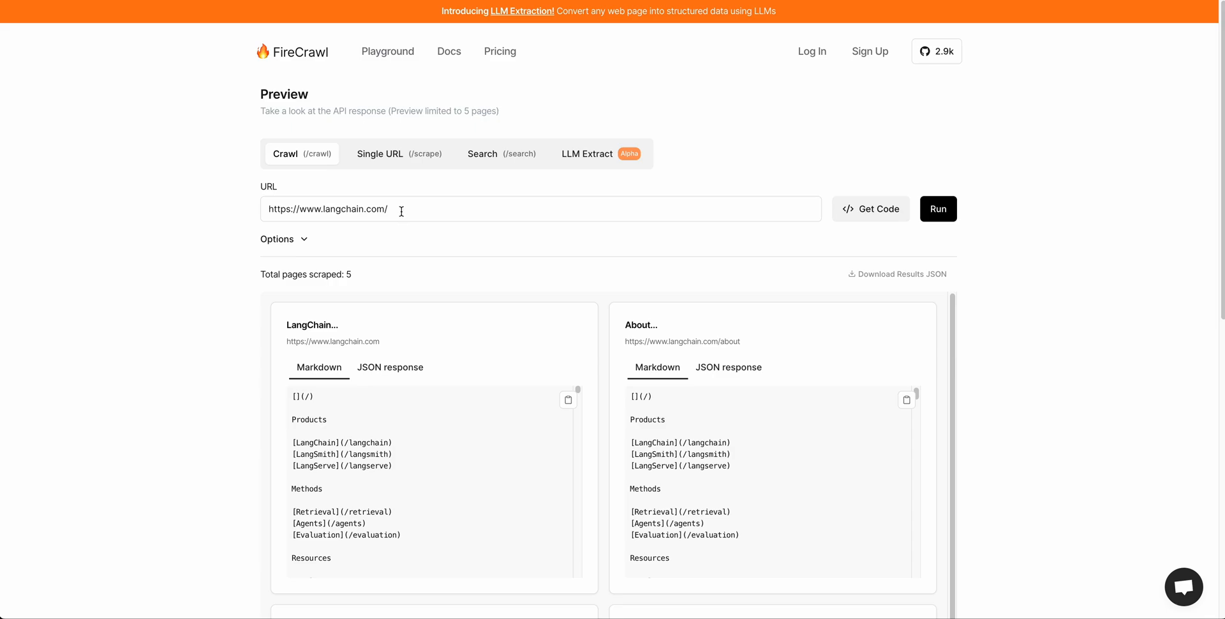
pyautogui.moveTo(384, 153)
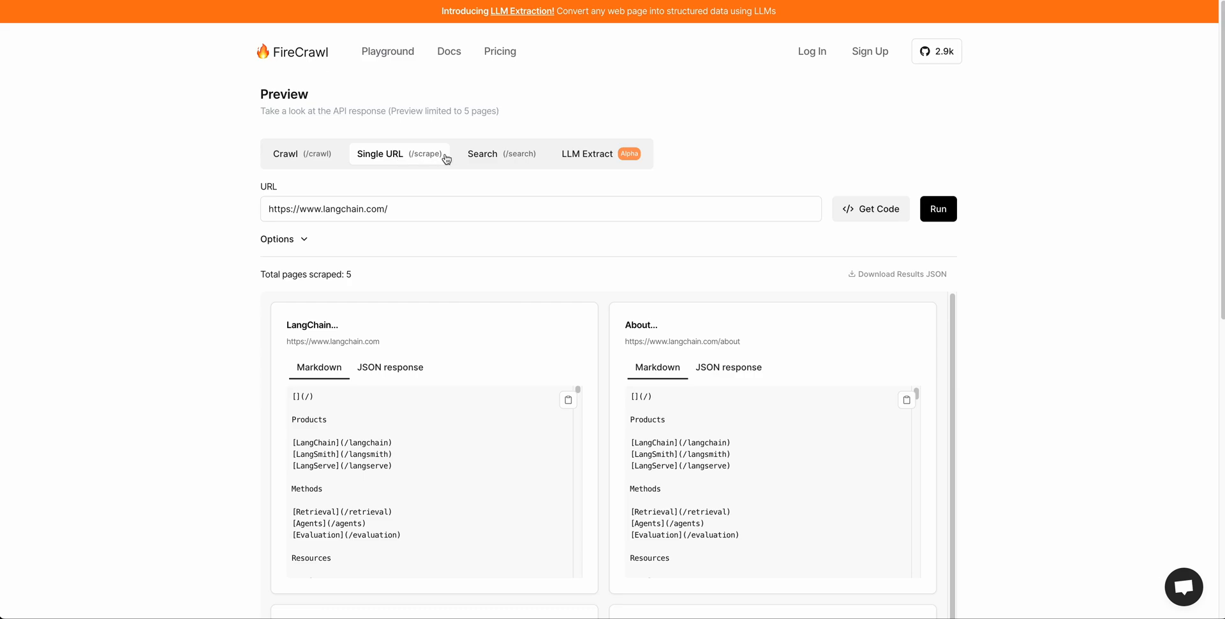
pyautogui.moveTo(519, 158)
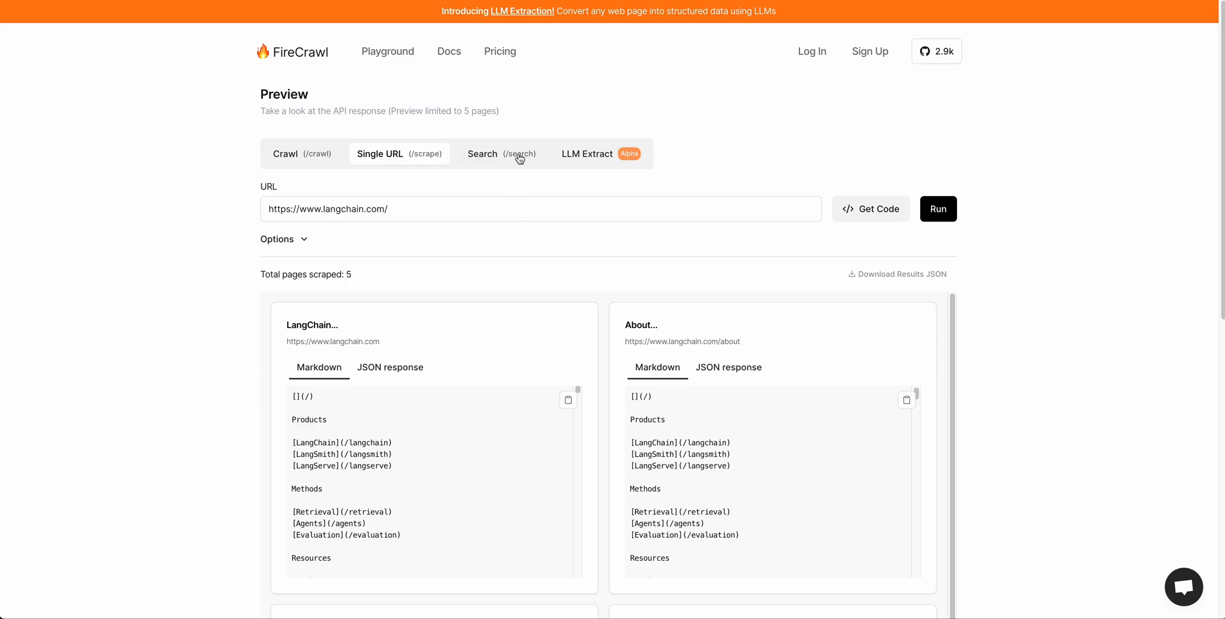
# - Run LLM Extract on langchain.com with the default company_mission, supports_sso, is_open_source schema
pyautogui.click(587, 153)
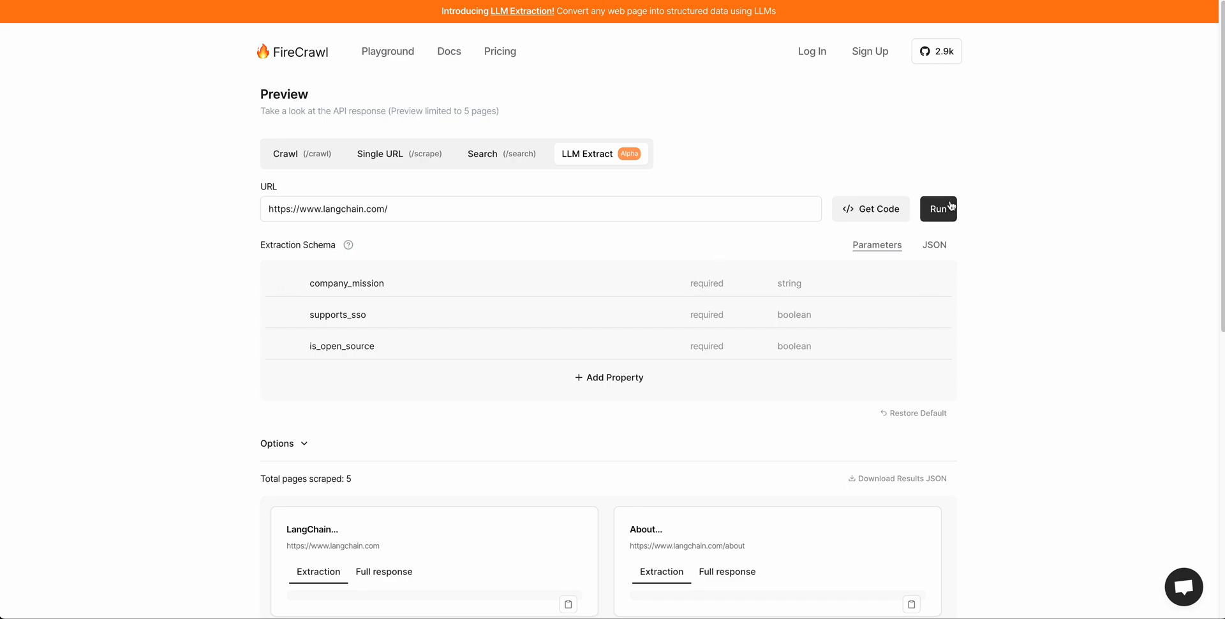
pyautogui.moveTo(346, 282)
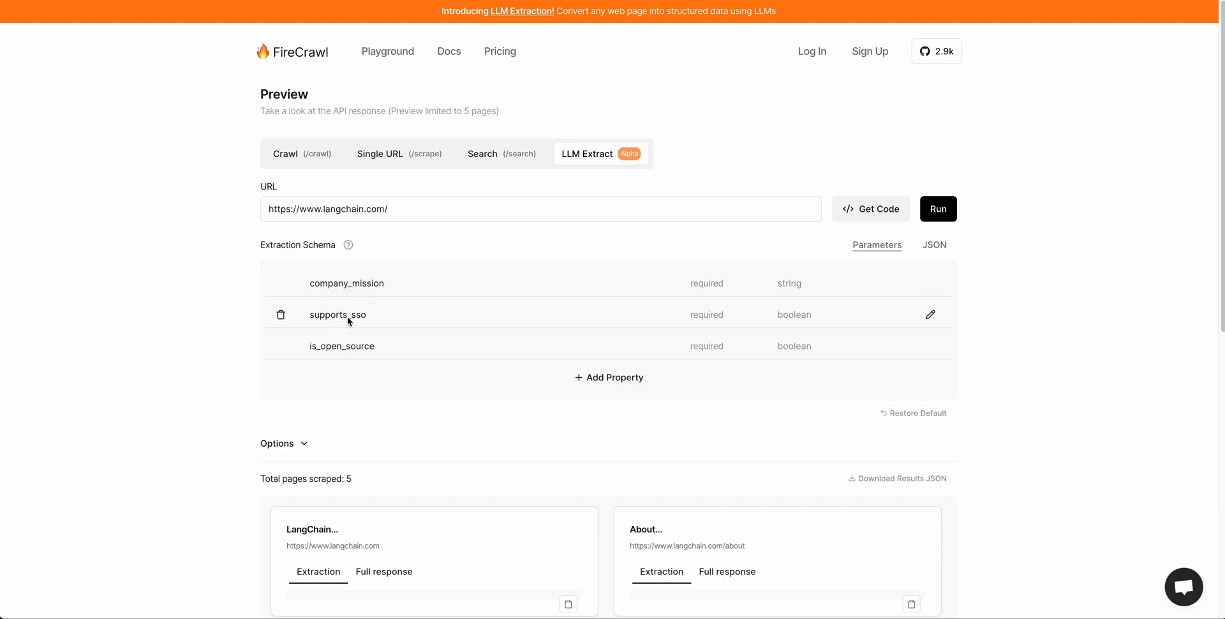
pyautogui.moveTo(936, 229)
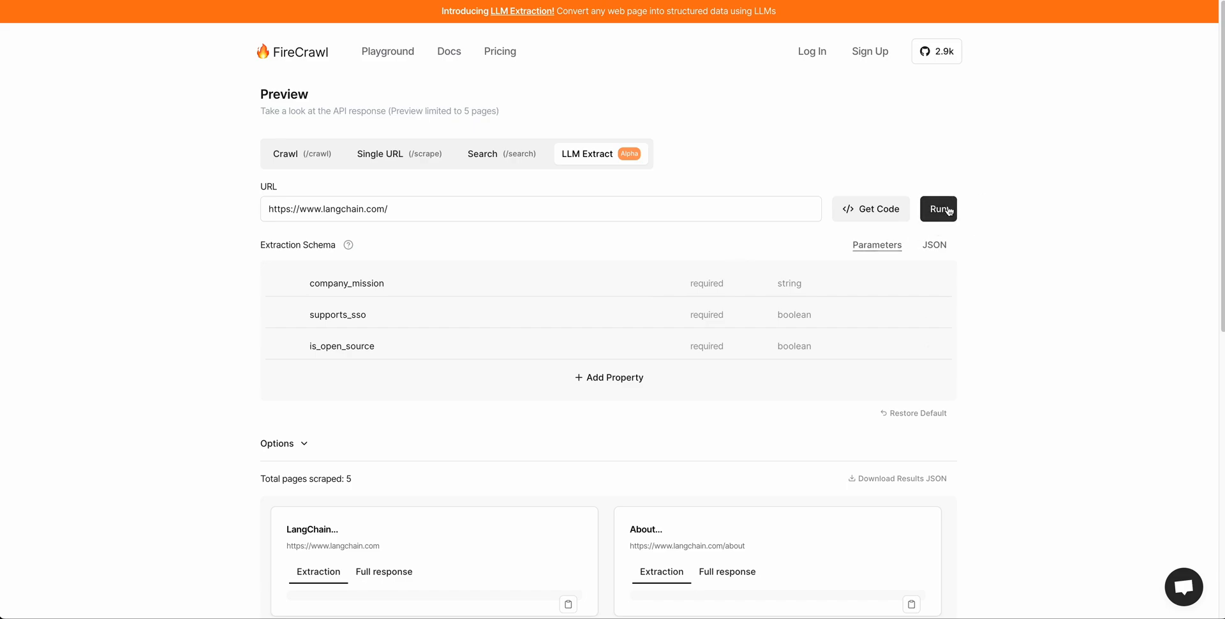
pyautogui.click(939, 208)
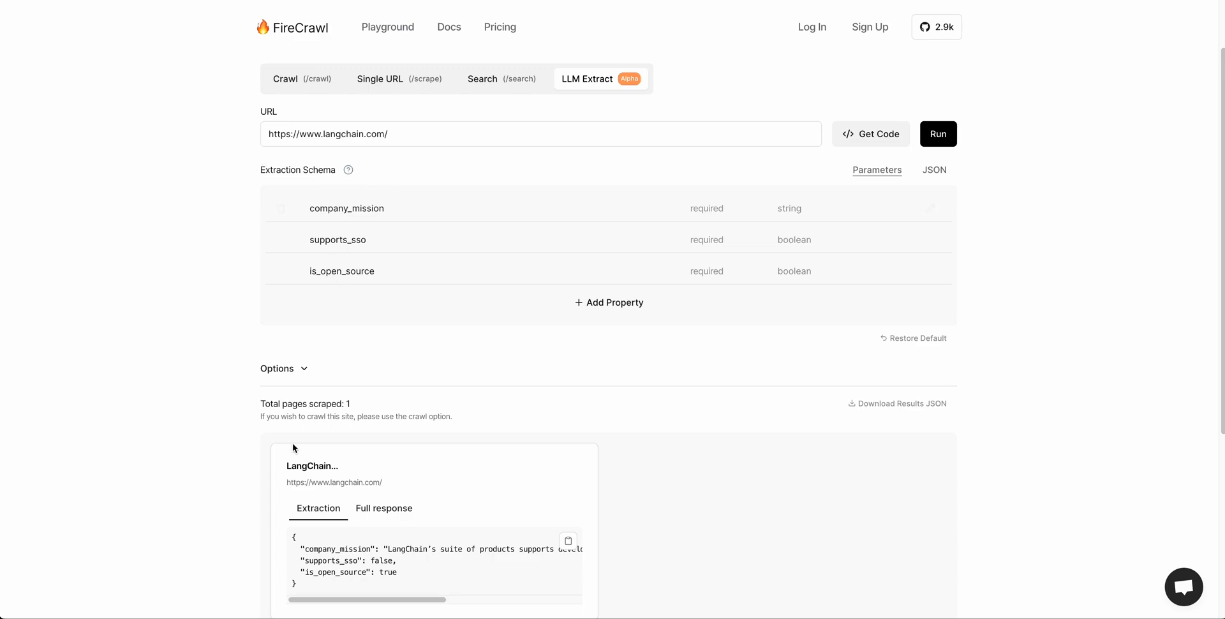
# - Highlight part of the extracted company mission, then view the Pricing Plans page
pyautogui.scroll(-3)
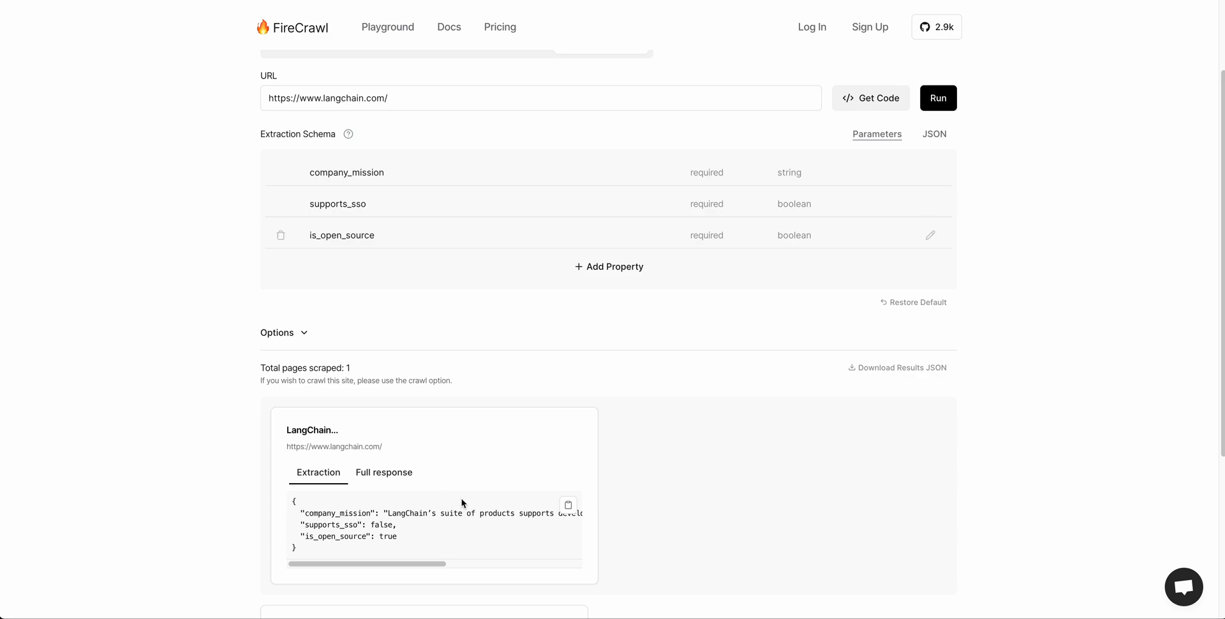
pyautogui.moveTo(398, 513); pyautogui.dragTo(474, 512)
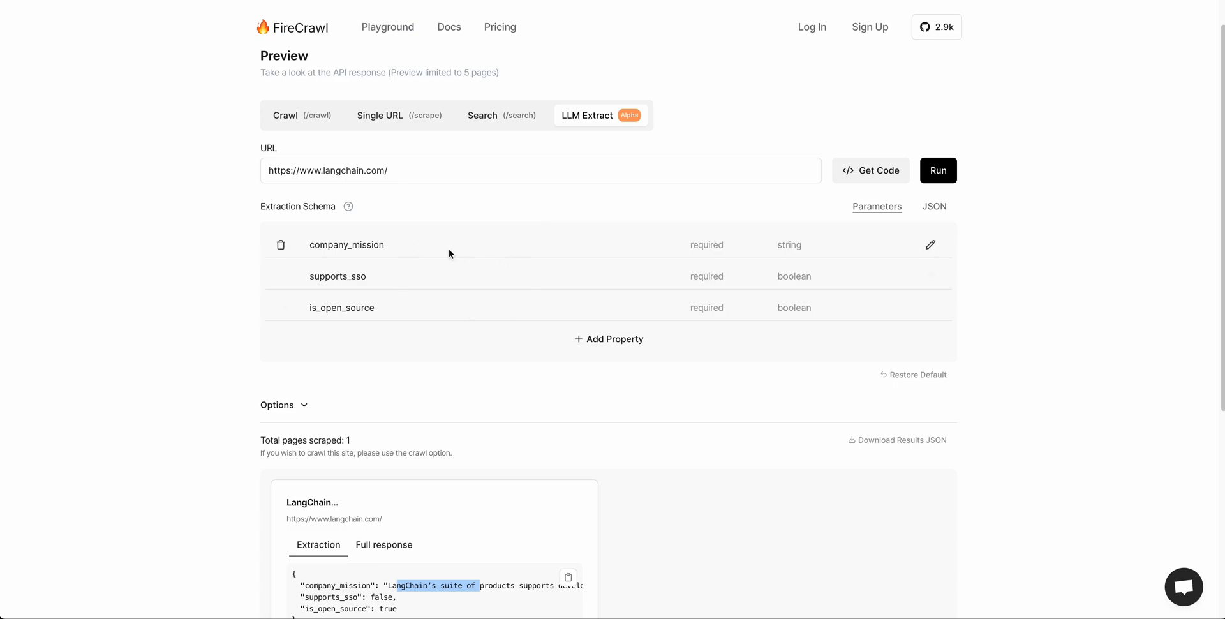
pyautogui.moveTo(482, 205)
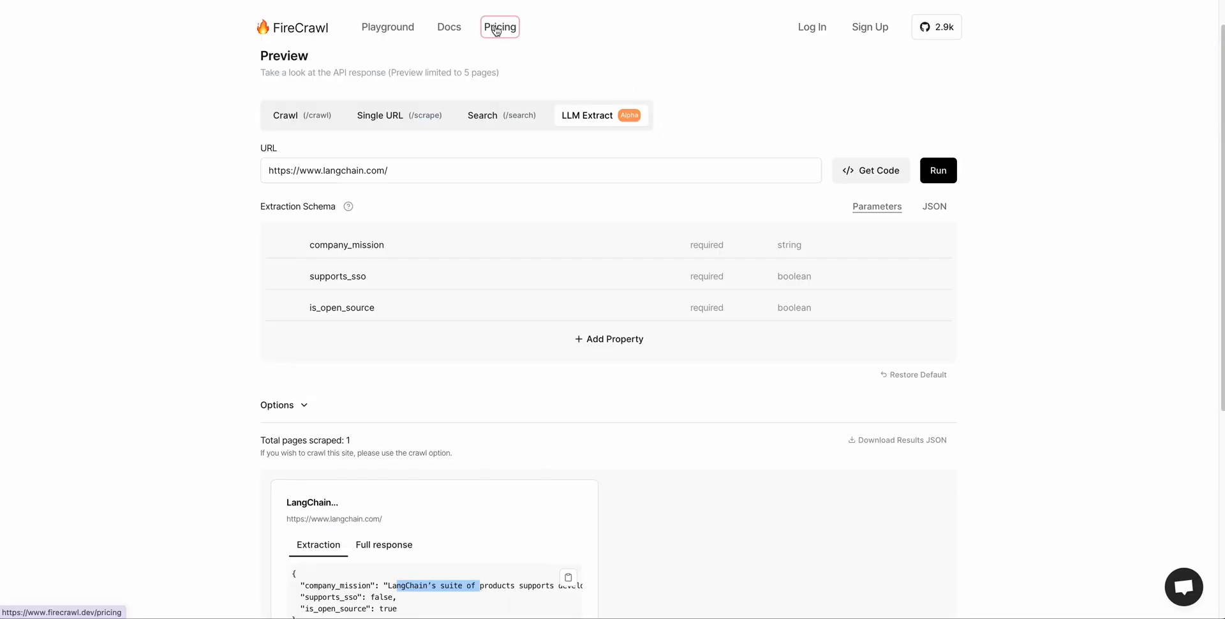
pyautogui.click(499, 26)
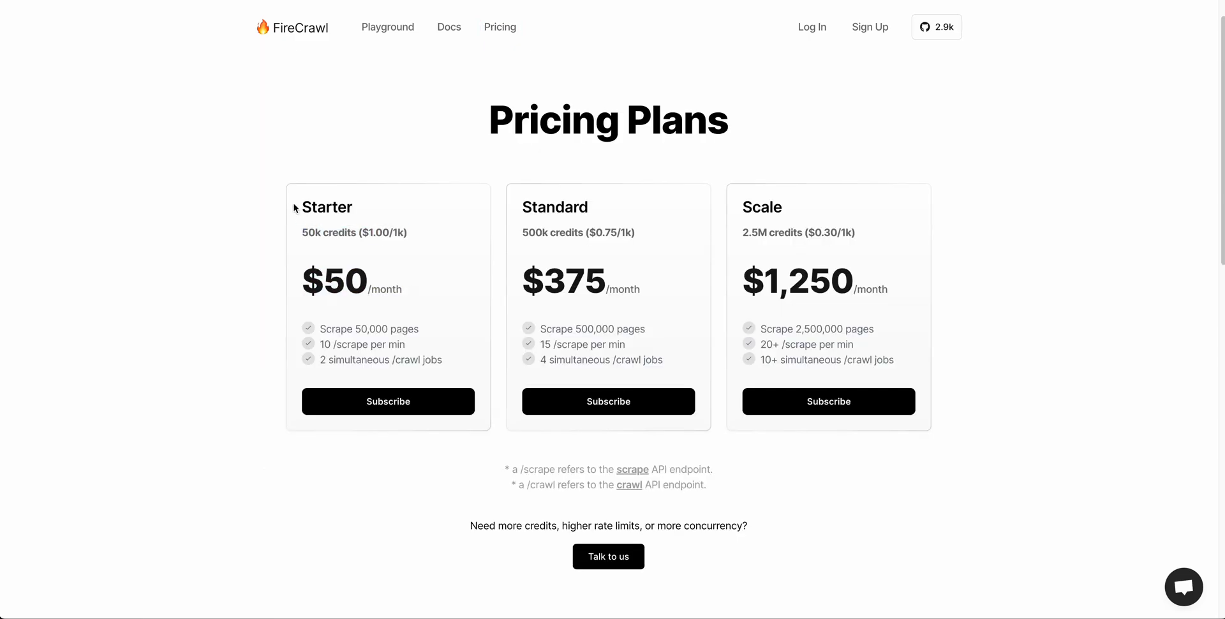
pyautogui.moveTo(577, 123)
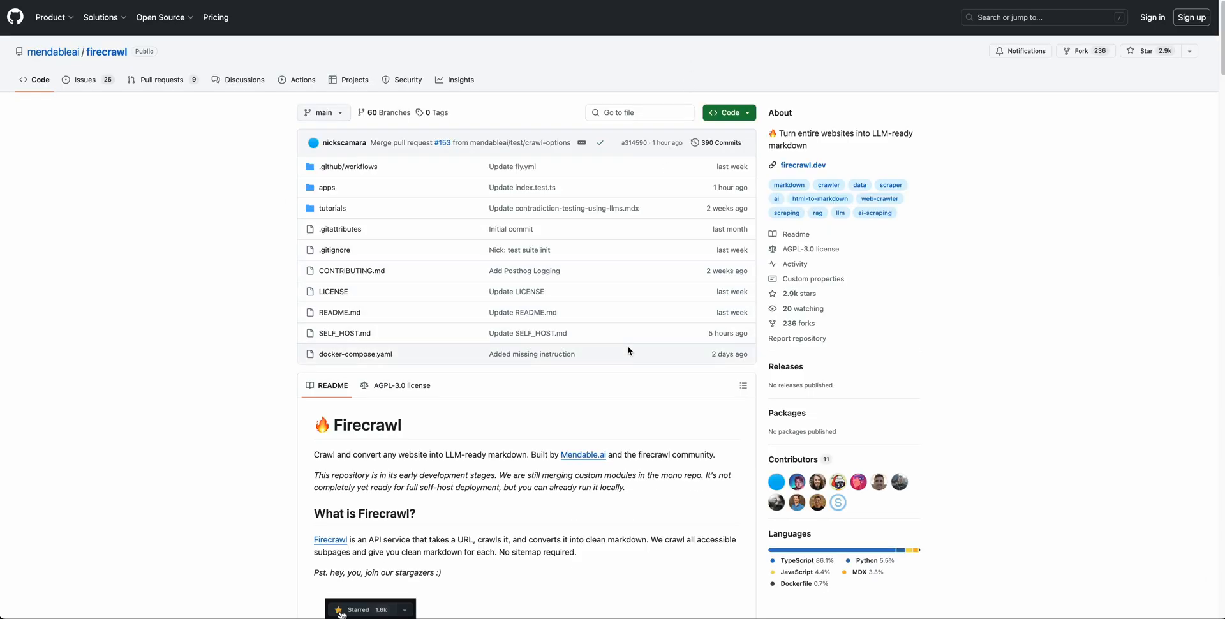
# - Scroll through the firecrawl GitHub README and CONTRIBUTING.md guide
pyautogui.scroll(-3)
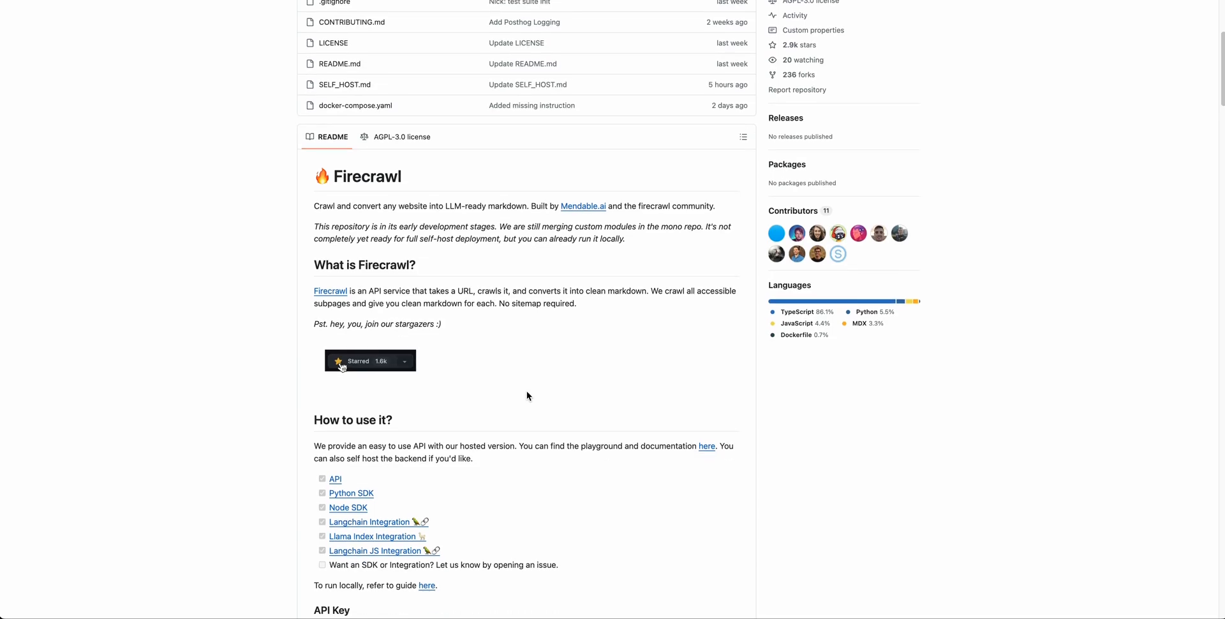
pyautogui.moveTo(371, 459)
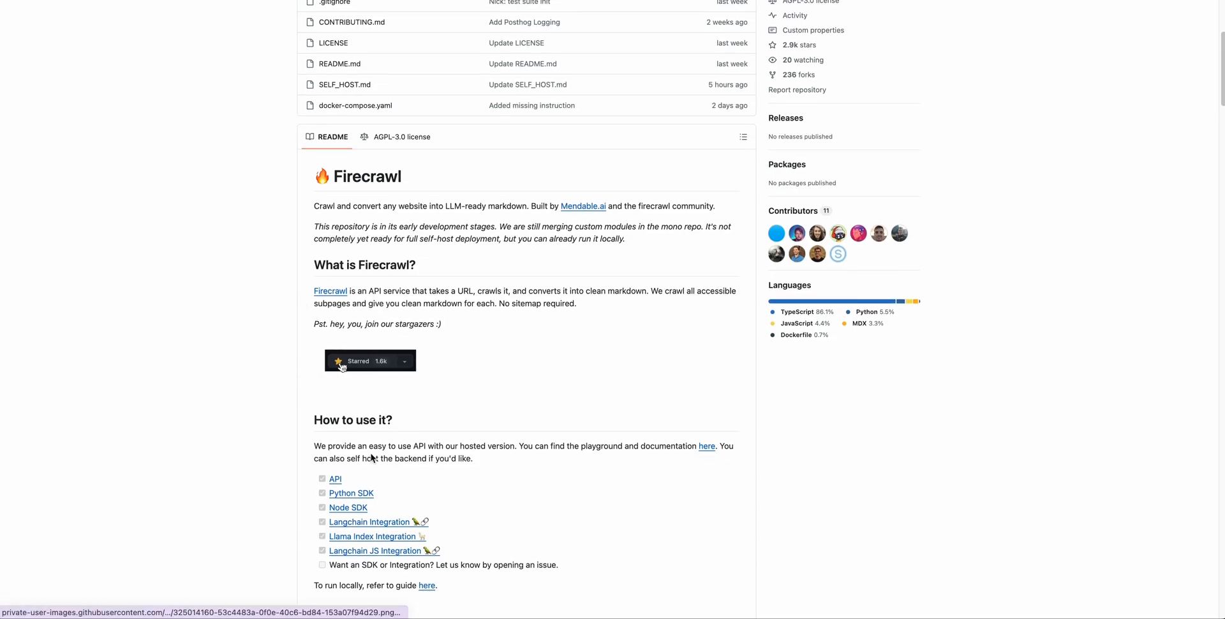
pyautogui.scroll(-3)
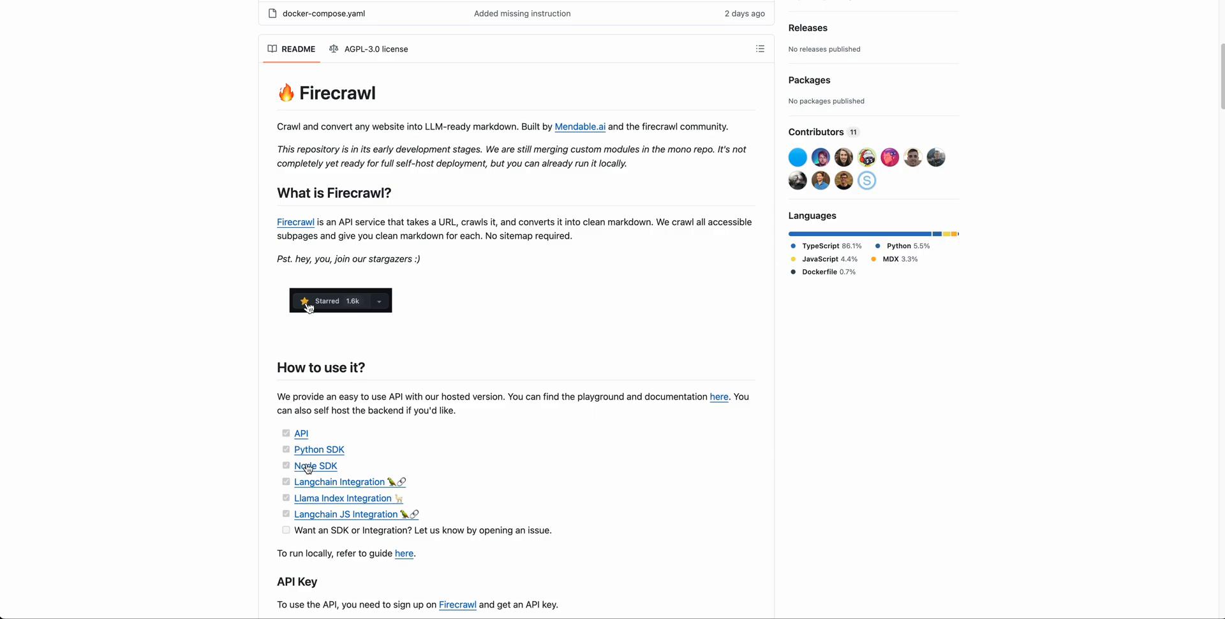
pyautogui.moveTo(345, 514)
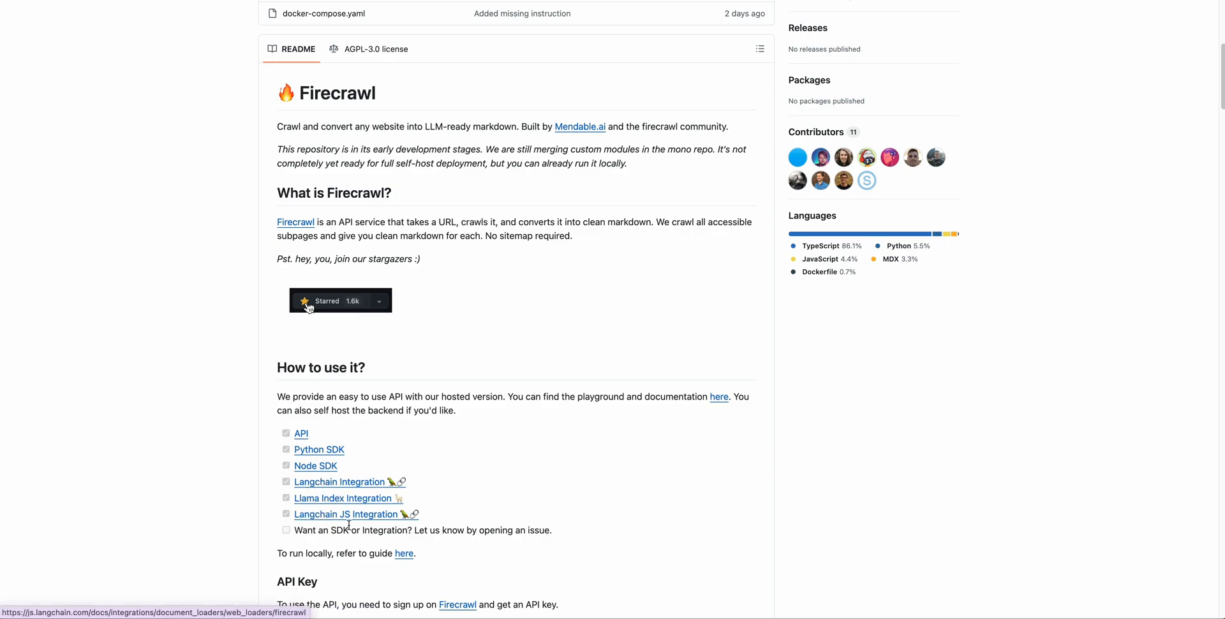
pyautogui.scroll(-3)
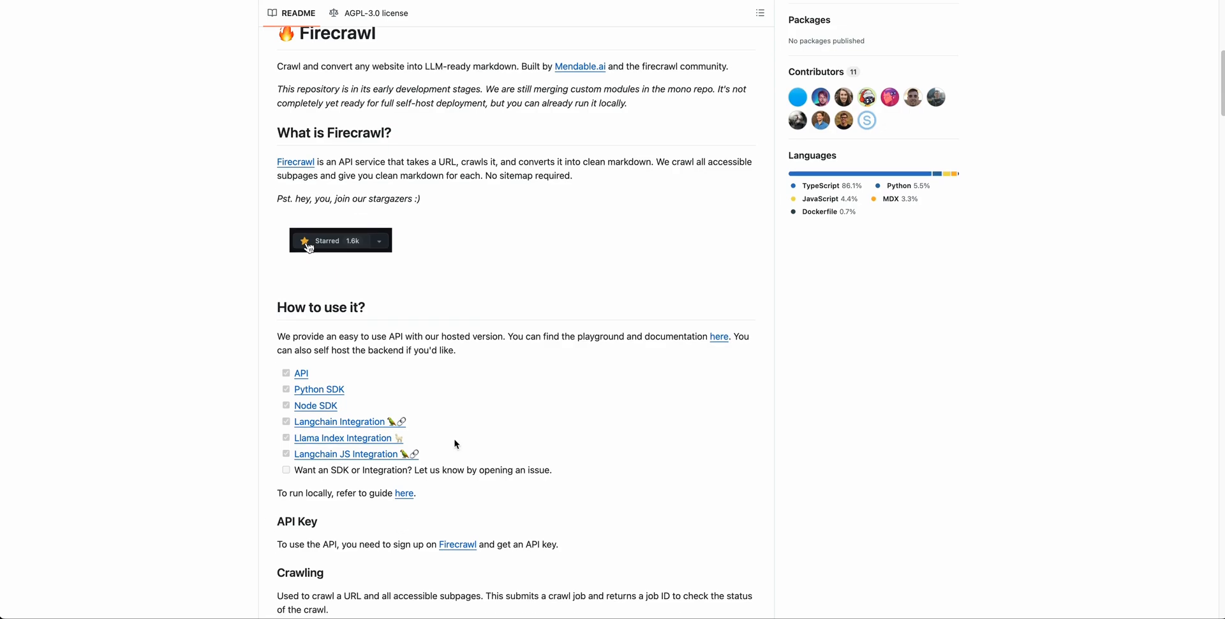
pyautogui.scroll(-3)
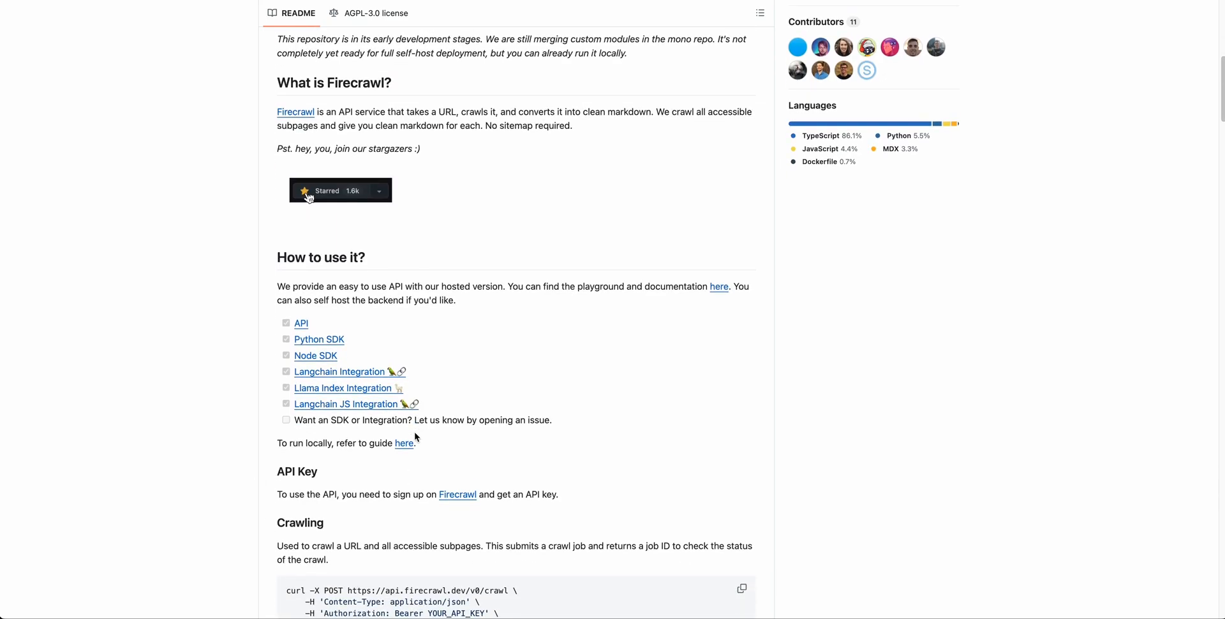
pyautogui.scroll(-3)
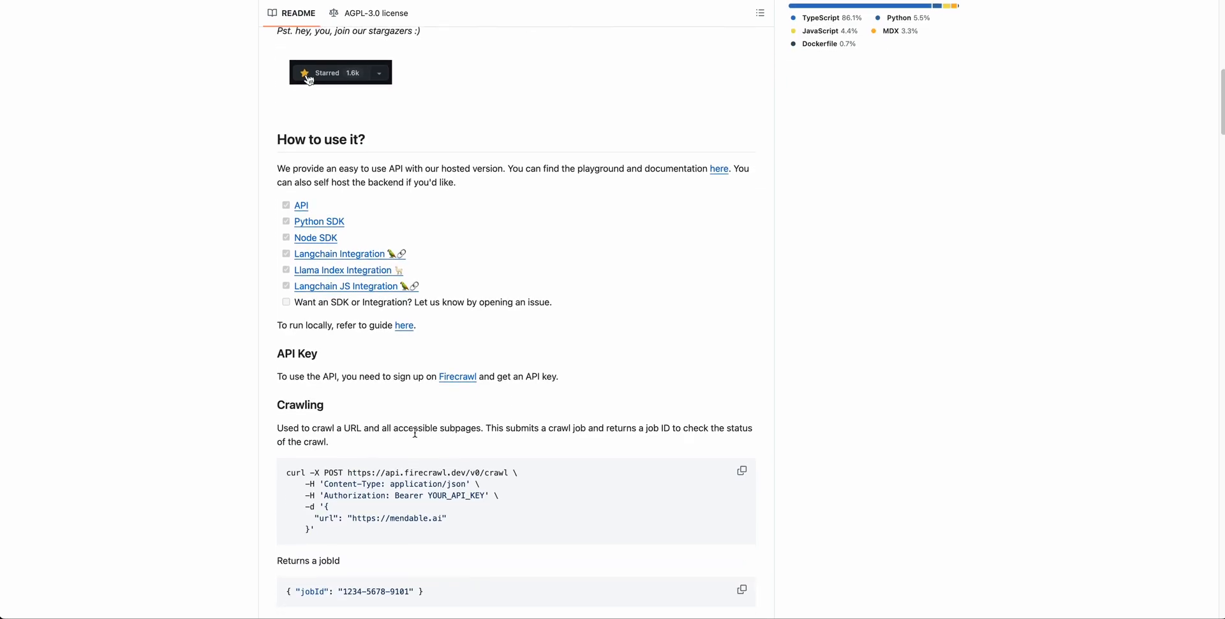
pyautogui.moveTo(434, 292)
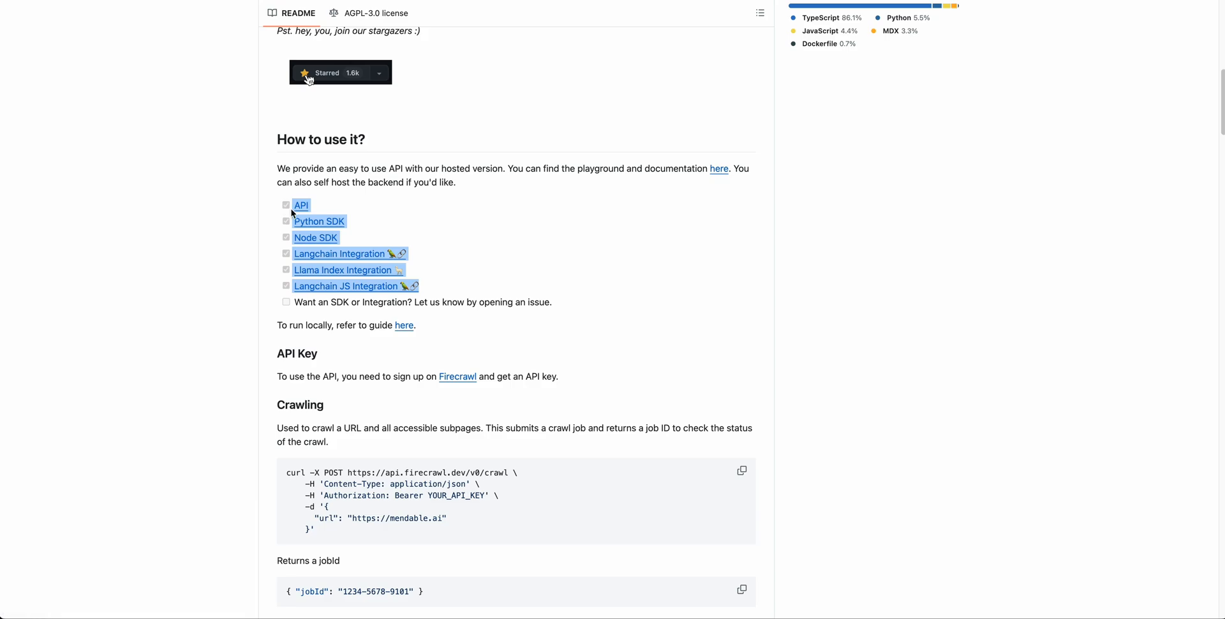
pyautogui.moveTo(483, 225)
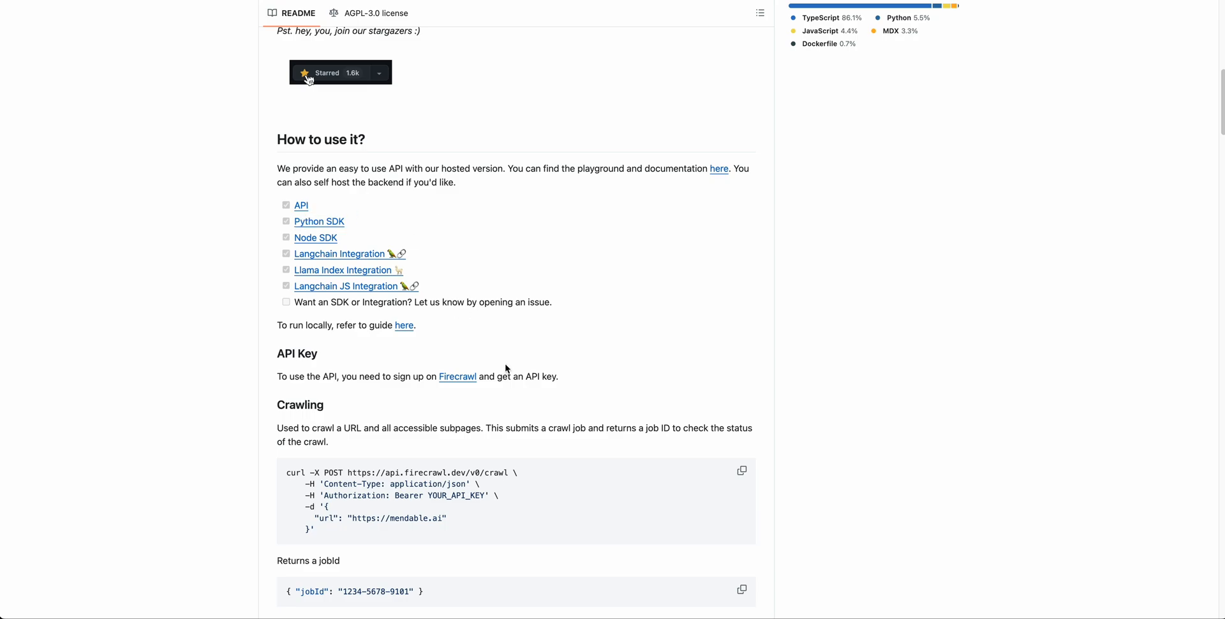
pyautogui.scroll(-3)
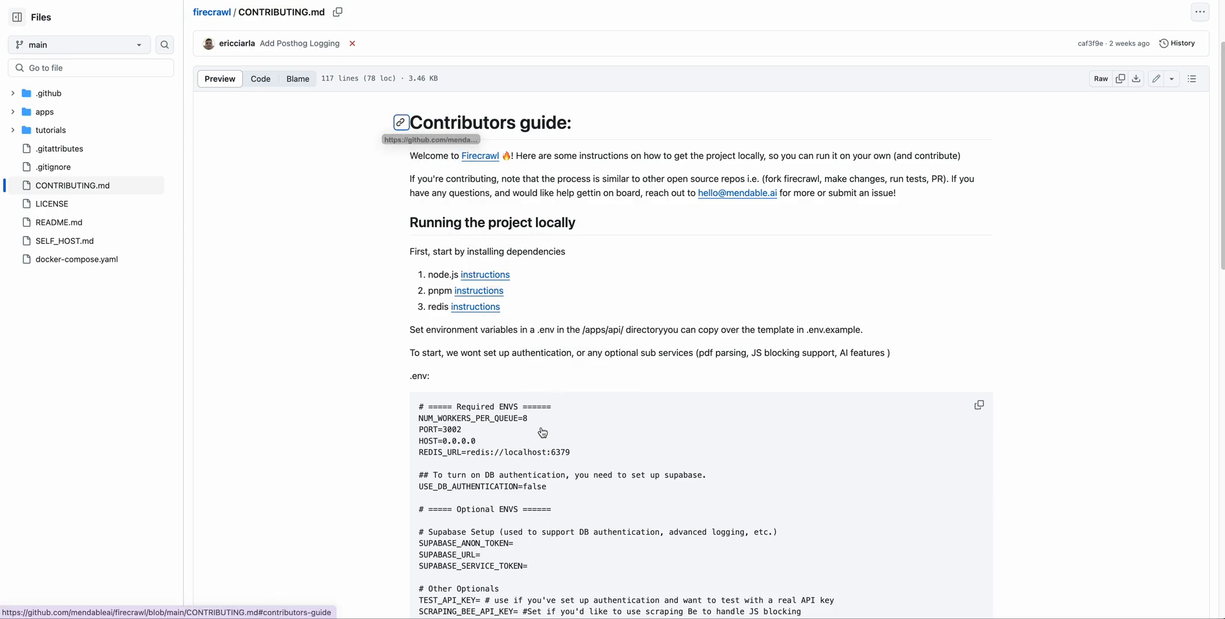
pyautogui.scroll(-3)
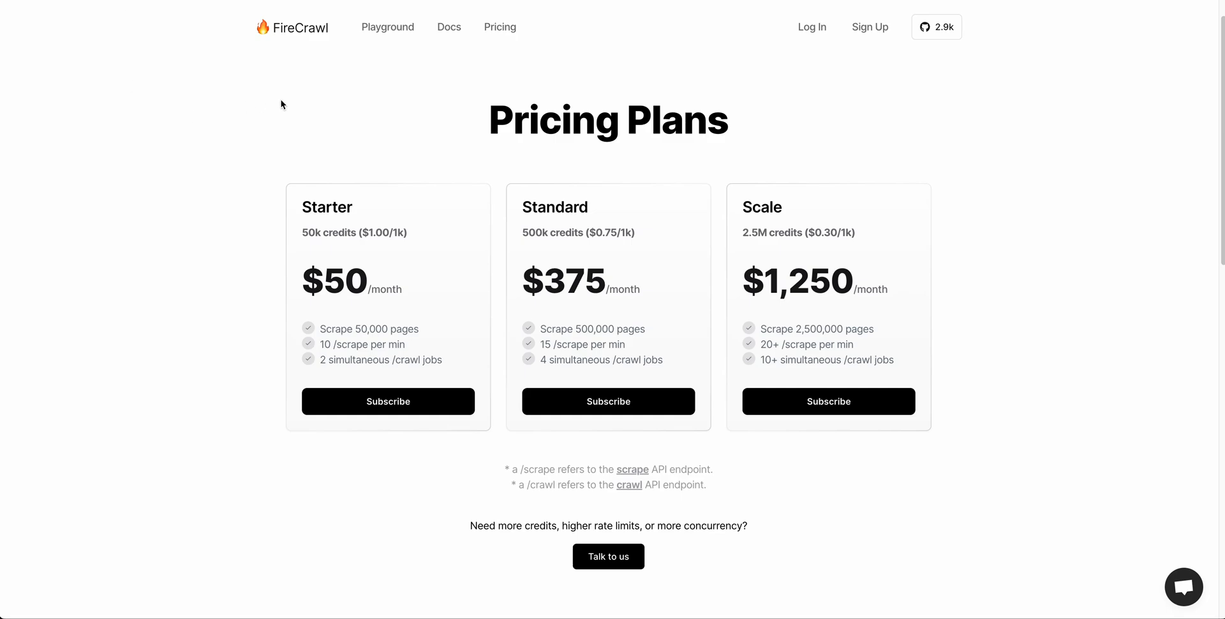
# - Return to the FireCrawl homepage and scroll down to the Scrape Credits table
pyautogui.click(292, 27)
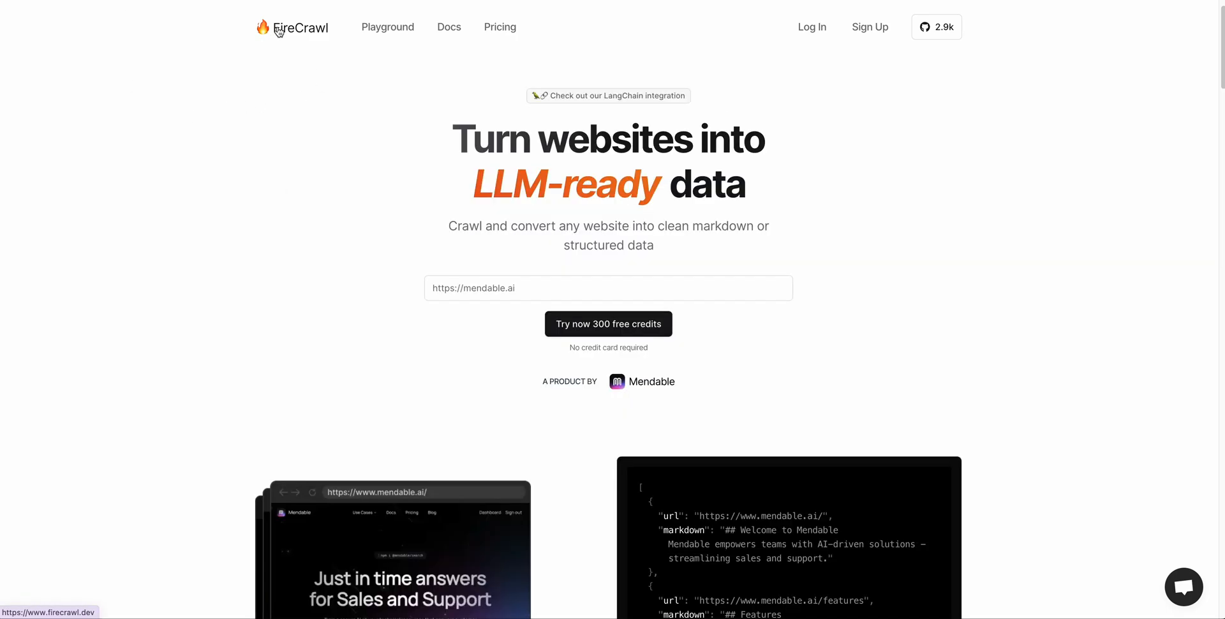
pyautogui.scroll(-3)
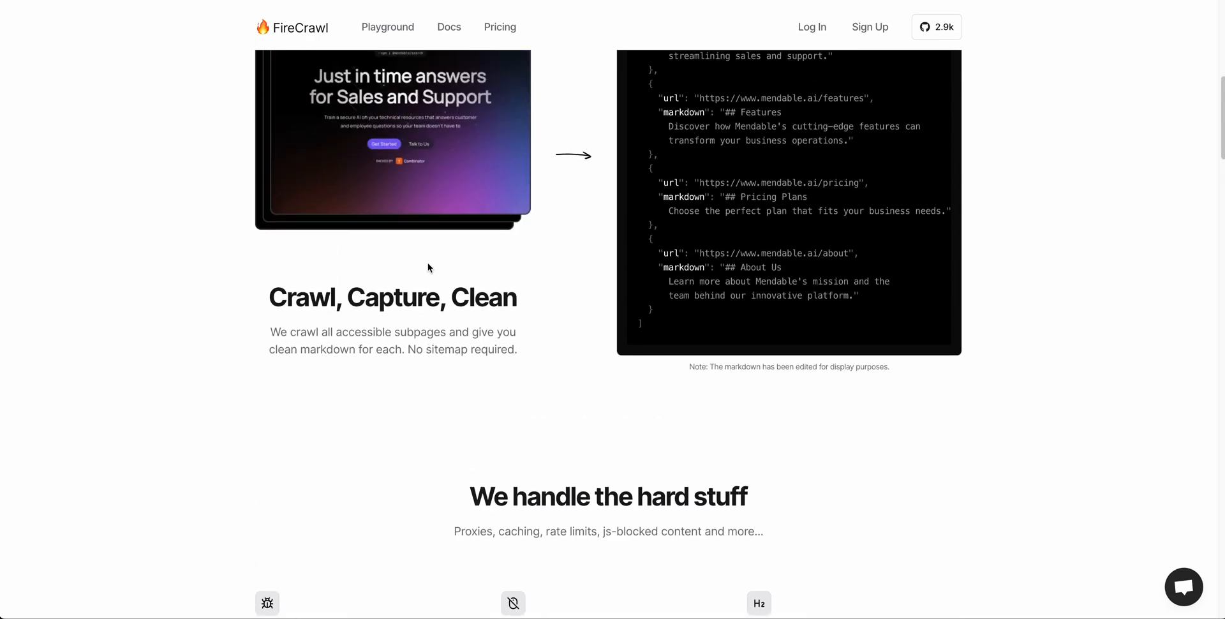
pyautogui.scroll(-3)
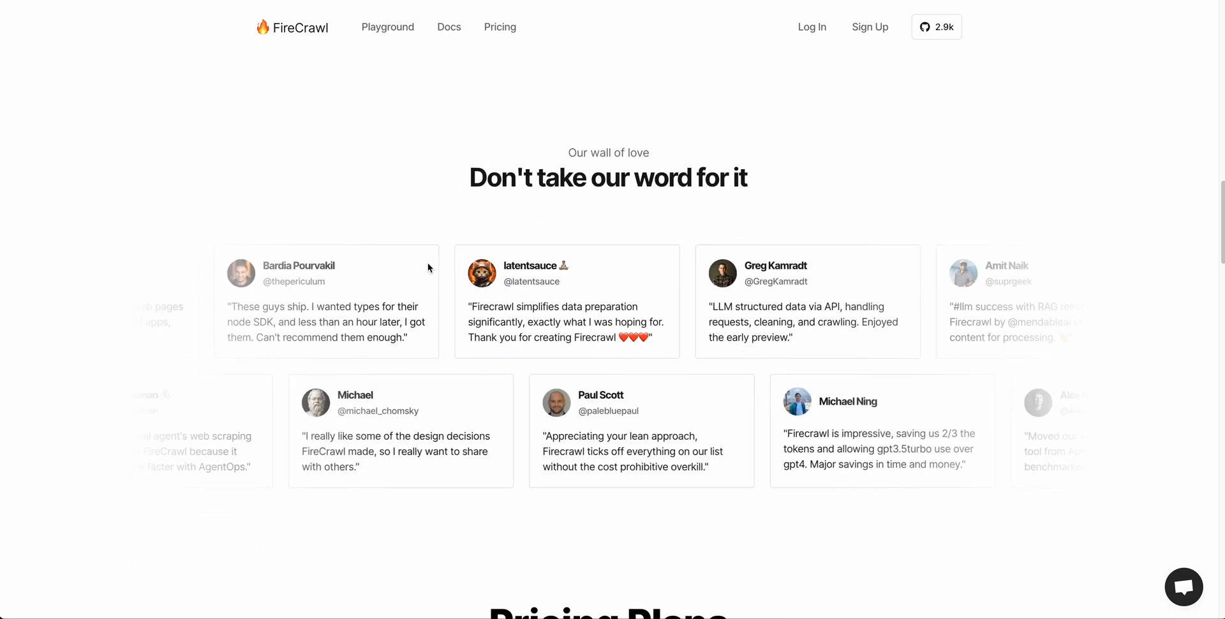
pyautogui.scroll(-3)
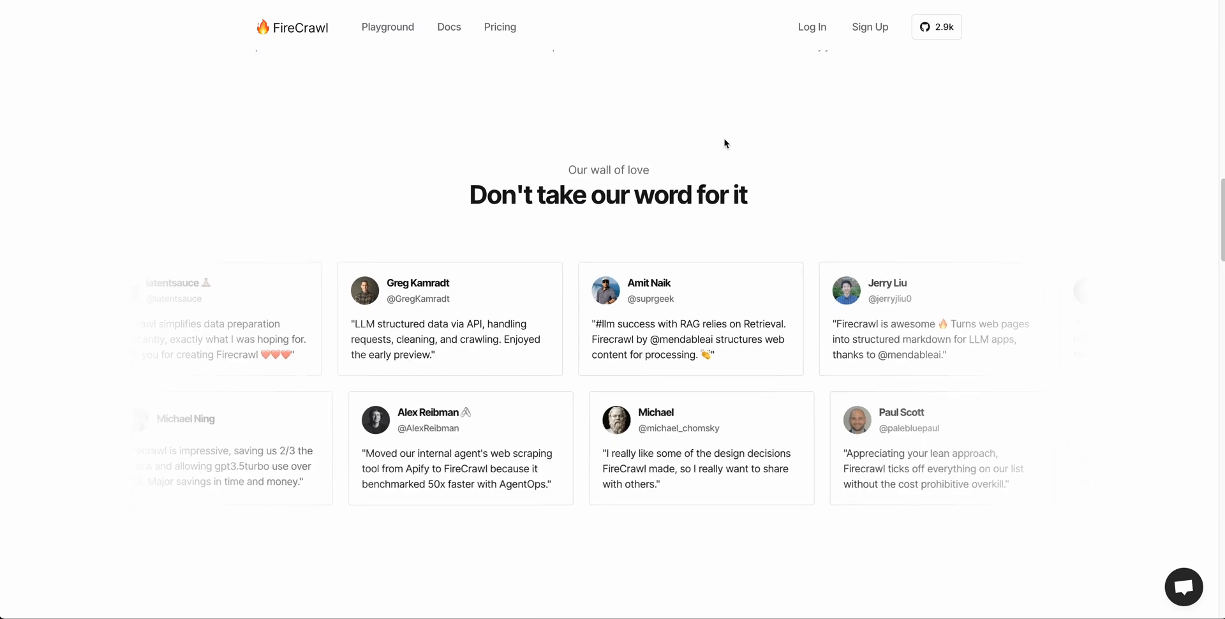
pyautogui.scroll(-3)
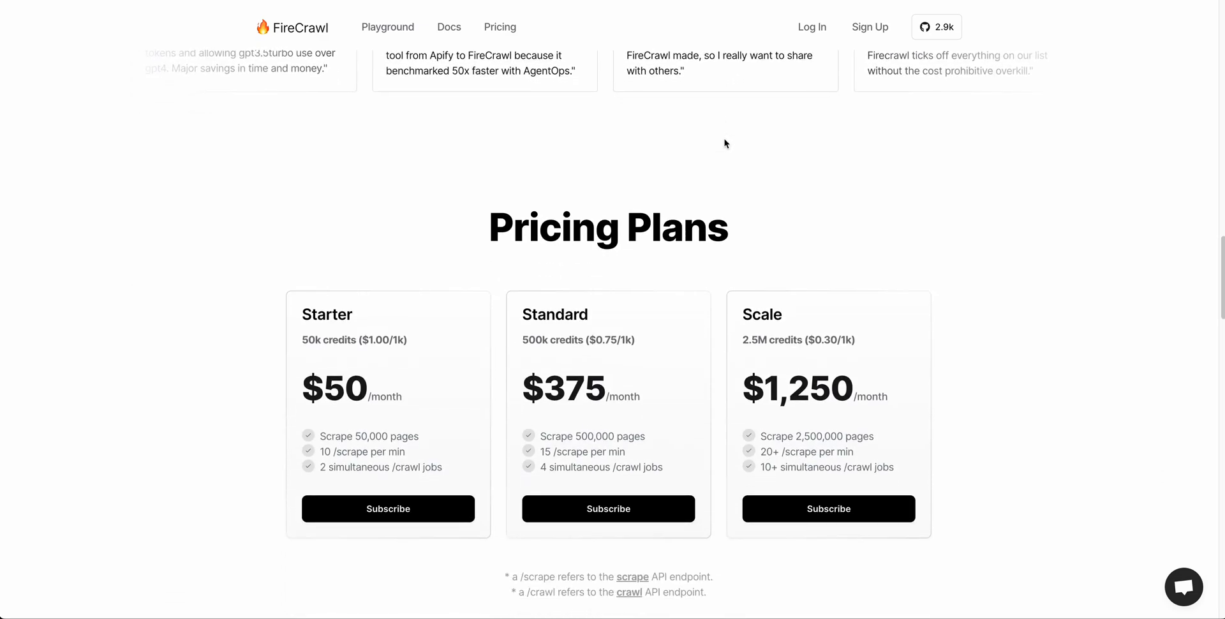
pyautogui.scroll(-3)
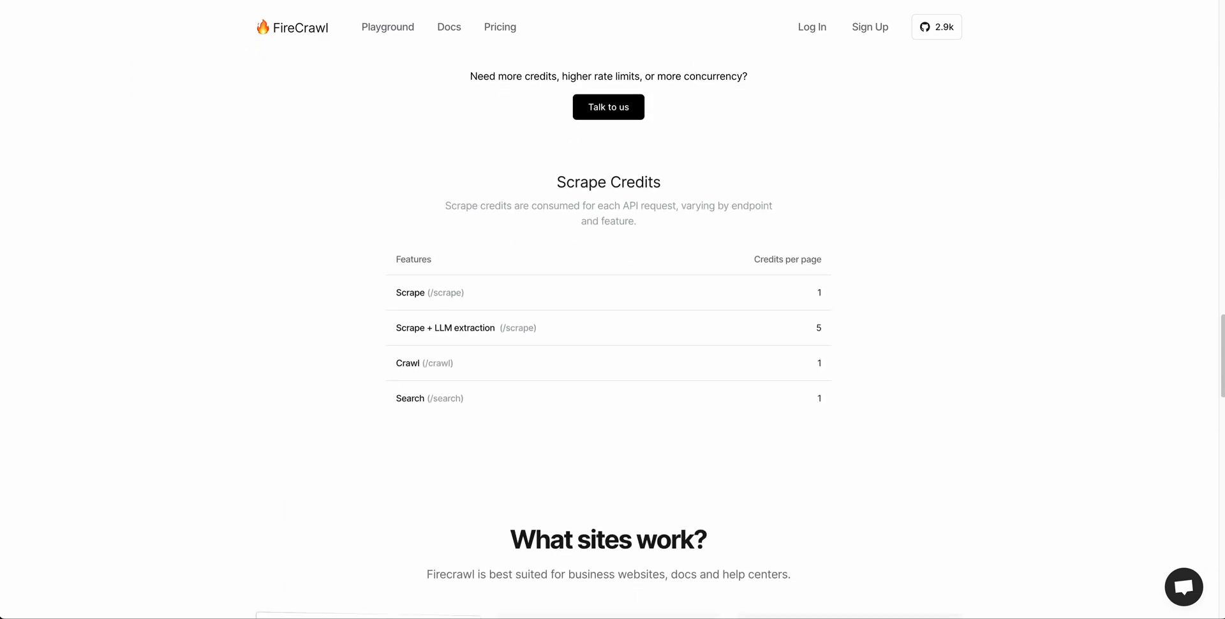